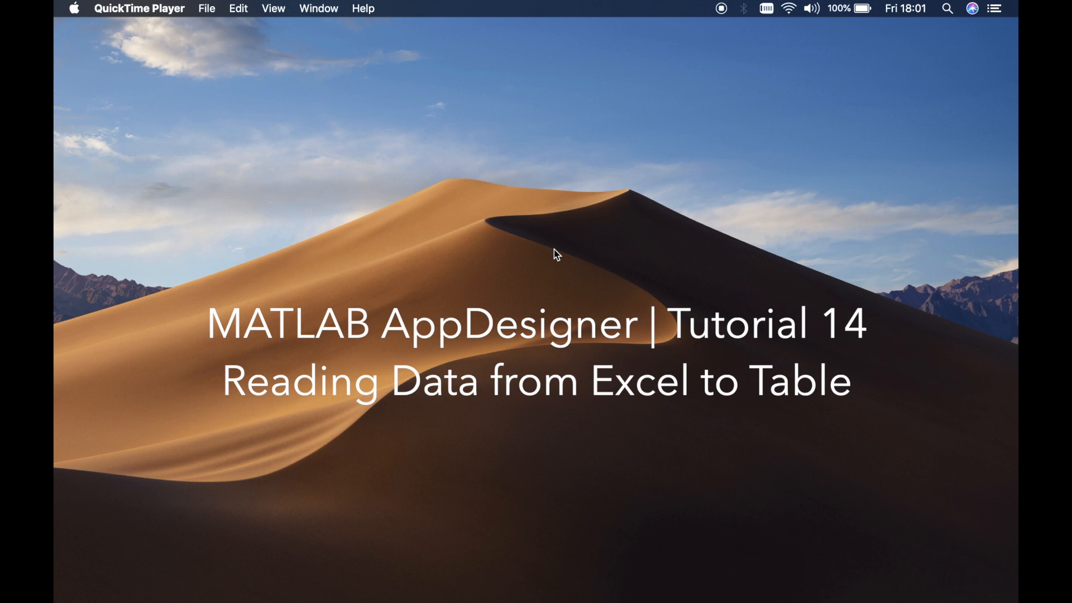
mouse_move(155, 340)
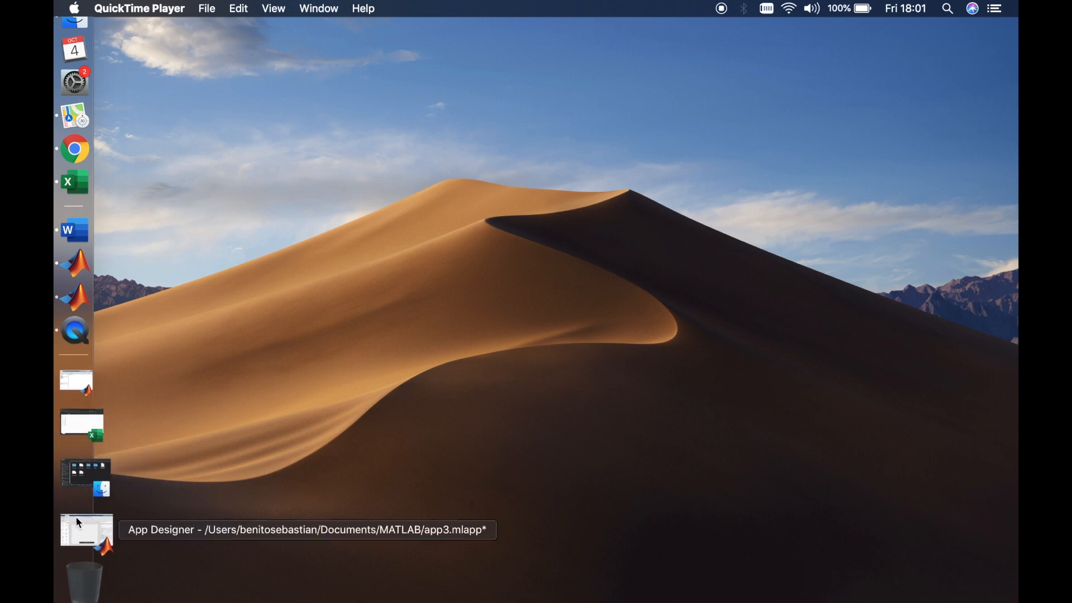
Bring the app3.mlapp App Designer window to the front from the Dock.
left_click(83, 533)
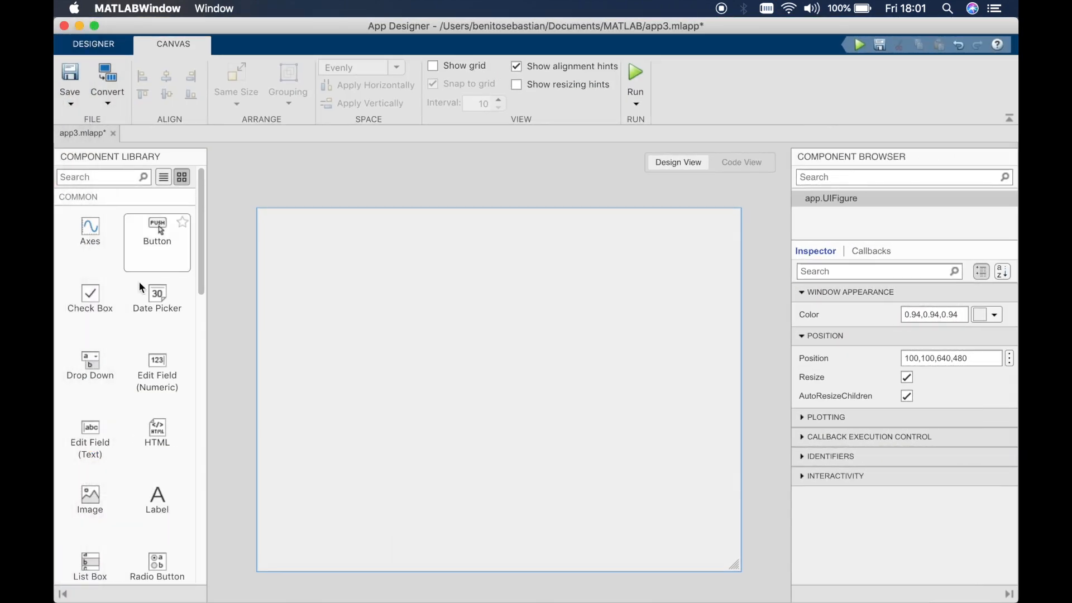
Place a push button beneath the table and relabel it 'Read Data'.
scroll("down", 3)
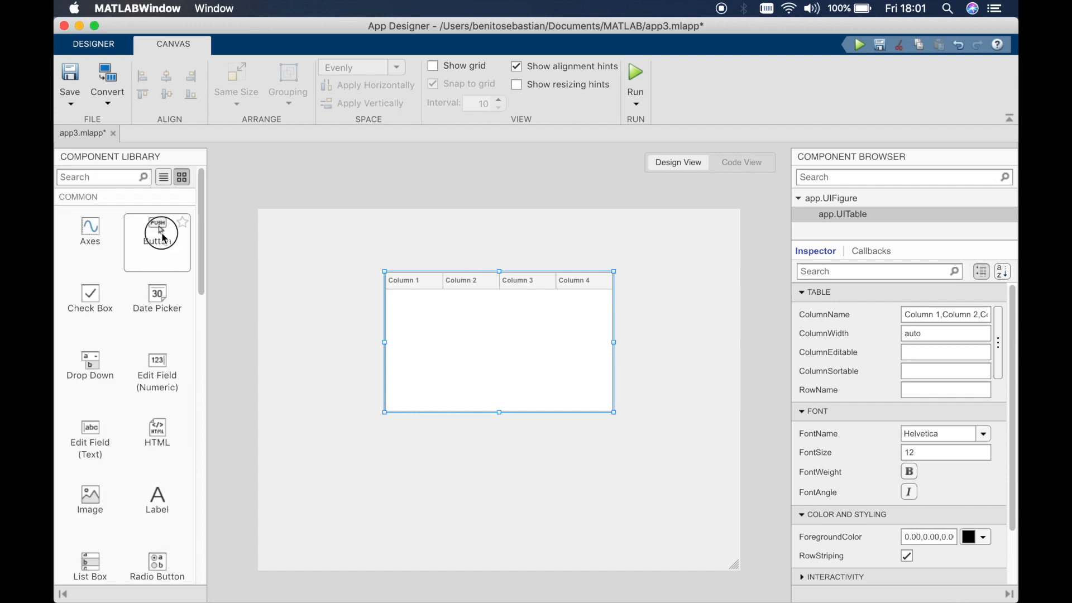
left_click_drag(156, 231, 498, 470)
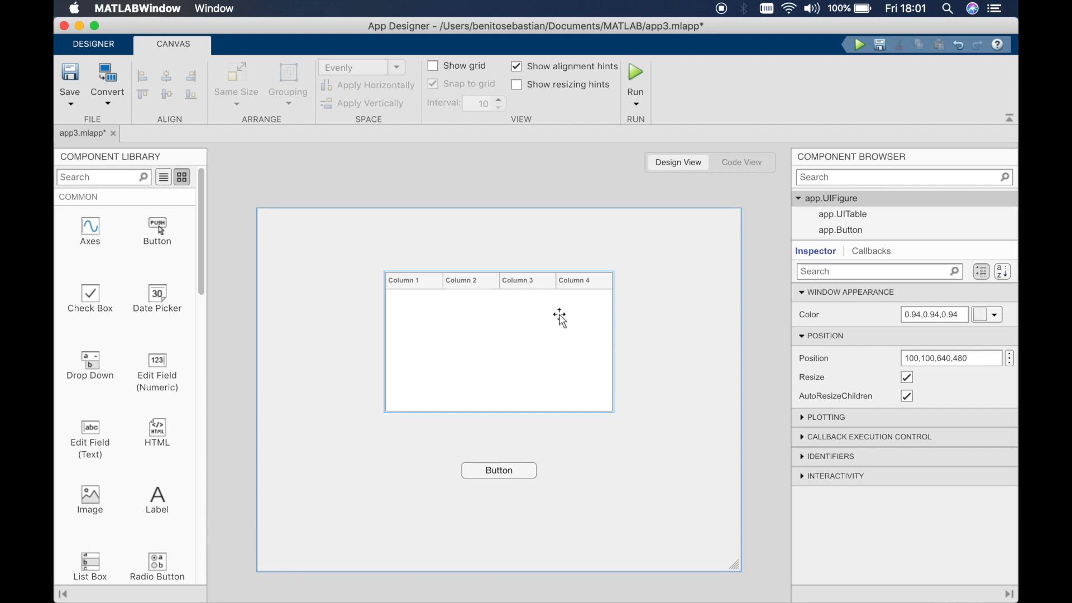
double_click(498, 471)
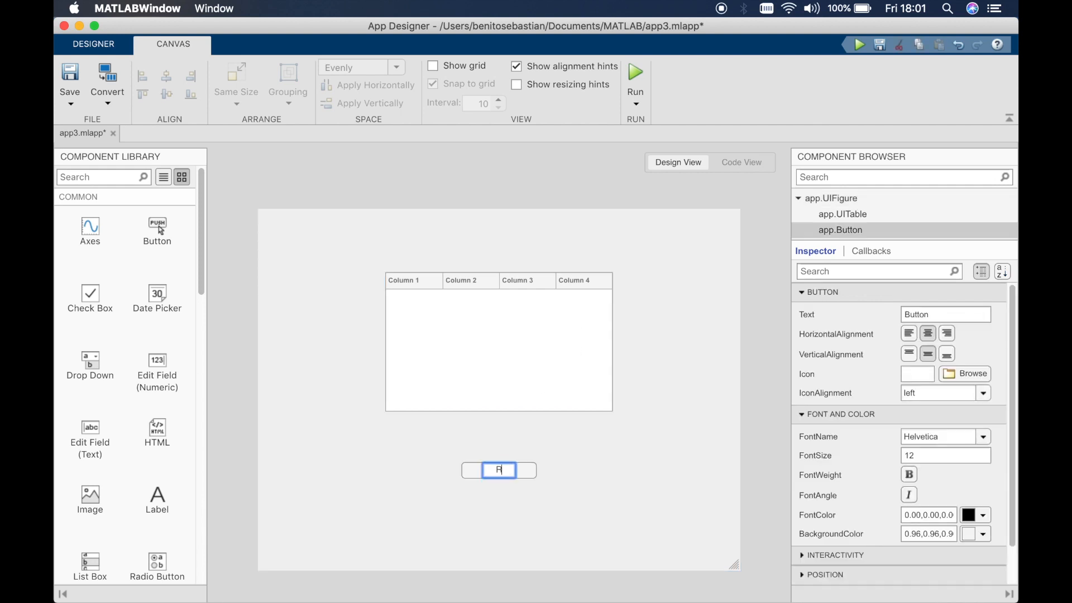
type("ead Data")
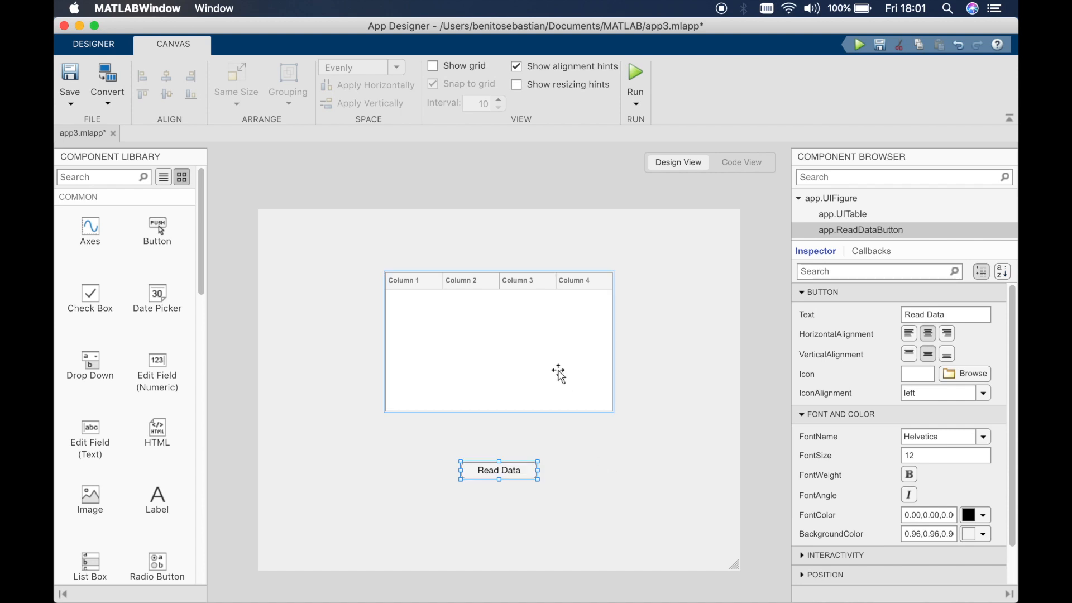
mouse_move(600, 304)
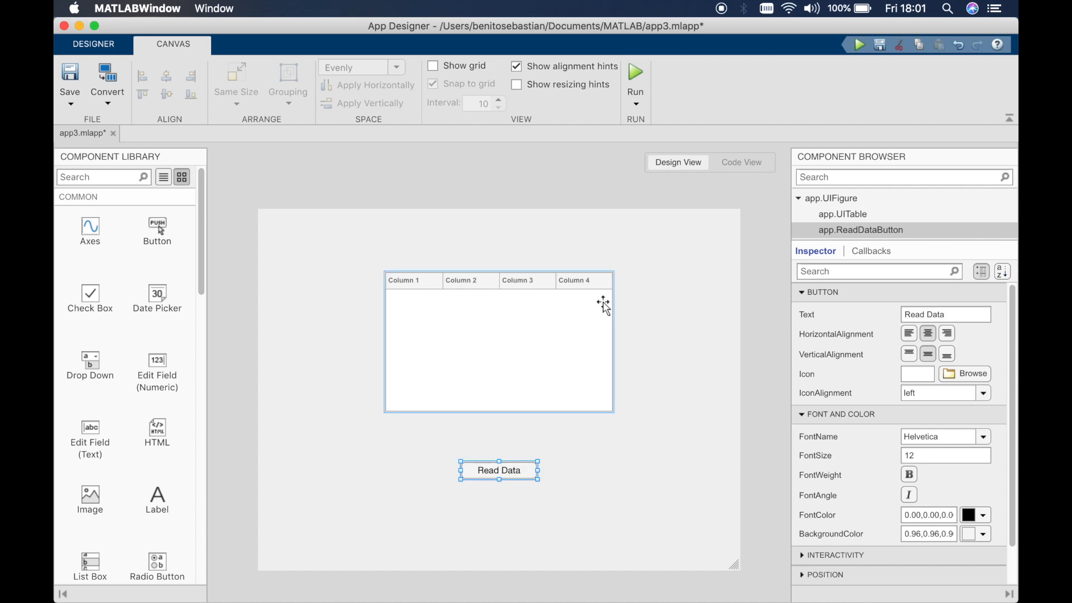
mouse_move(575, 311)
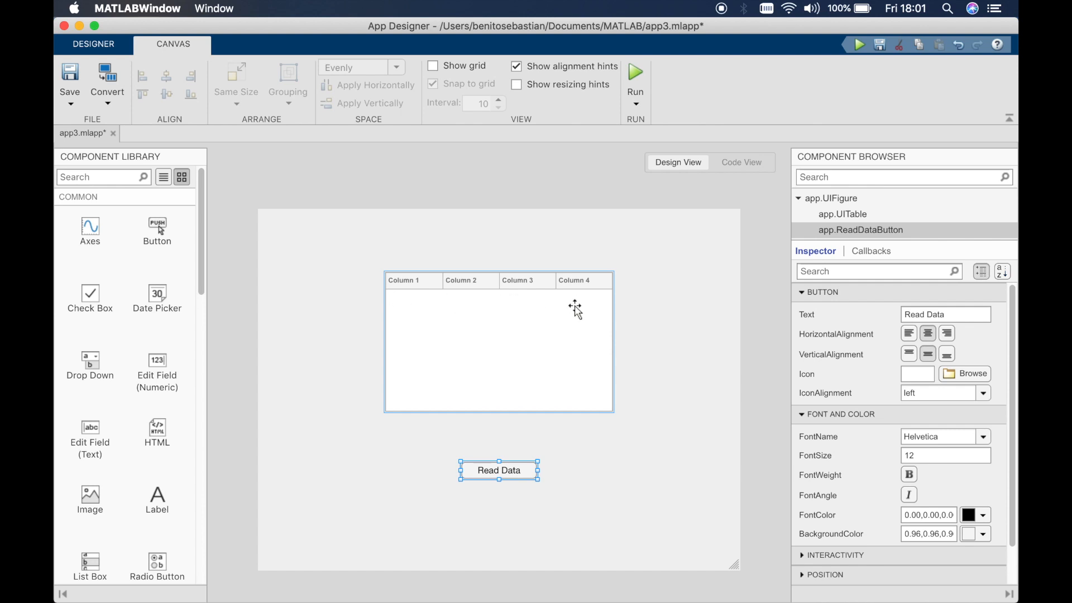
Set the table's ColumnName property to 'Column 1,Column 2' in the Inspector.
left_click(537, 311)
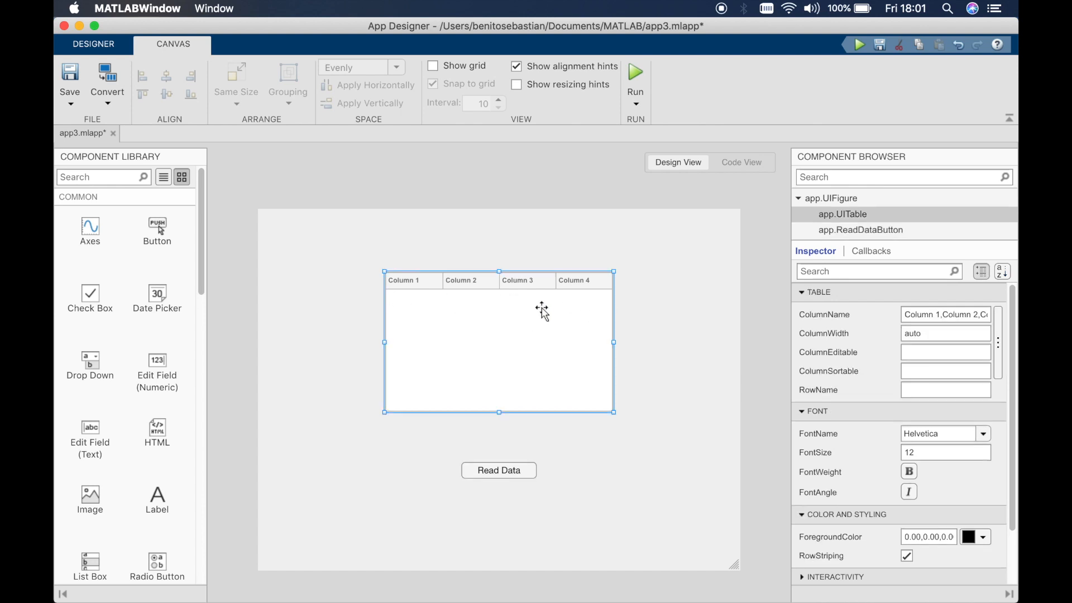
left_click(945, 314)
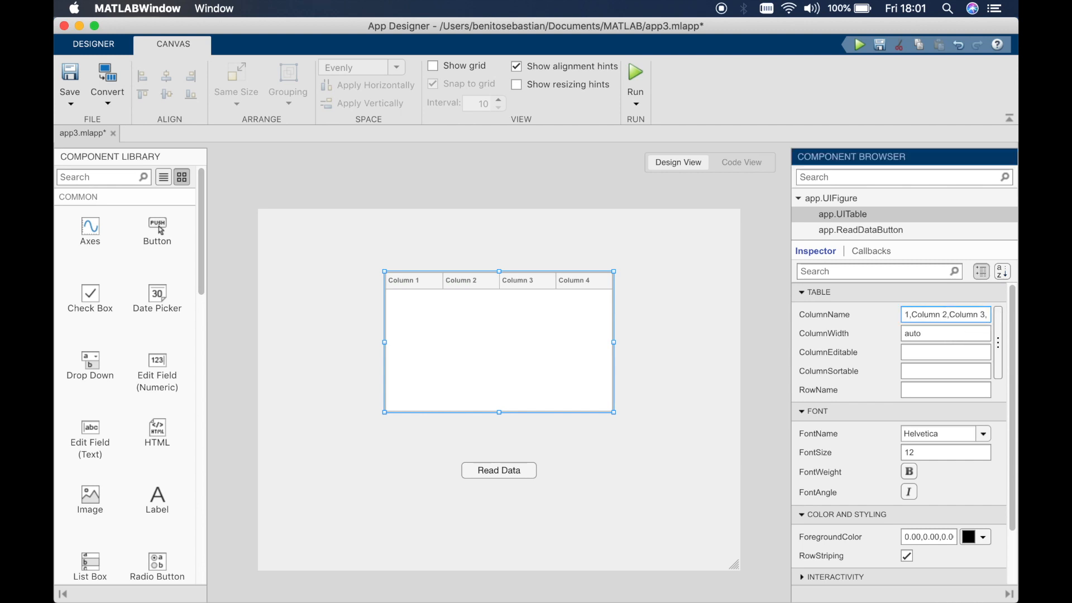
type("Column 1,Column 2")
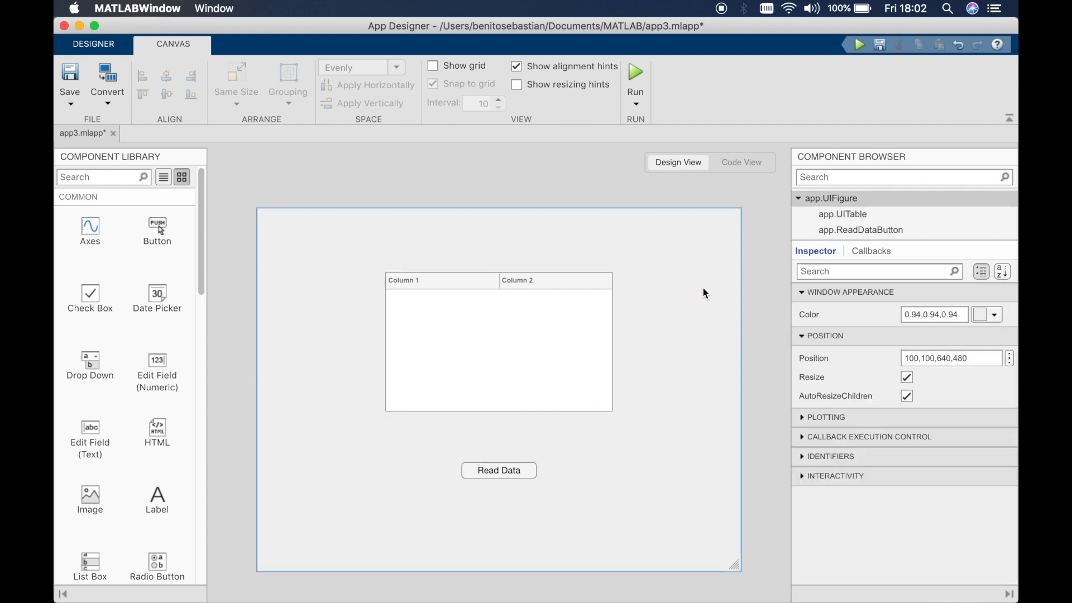
mouse_move(659, 284)
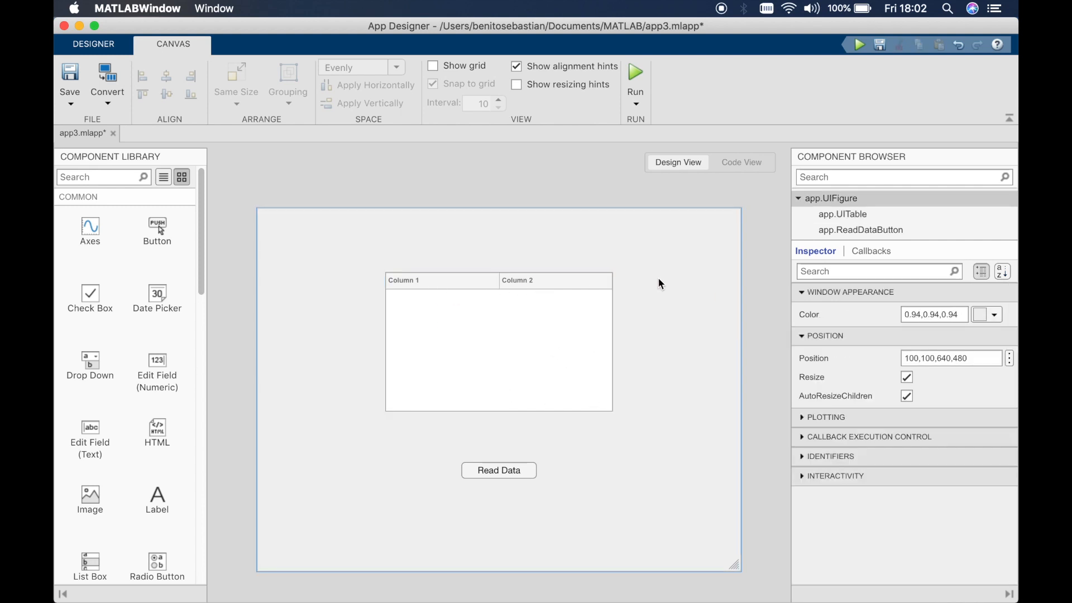
mouse_move(643, 279)
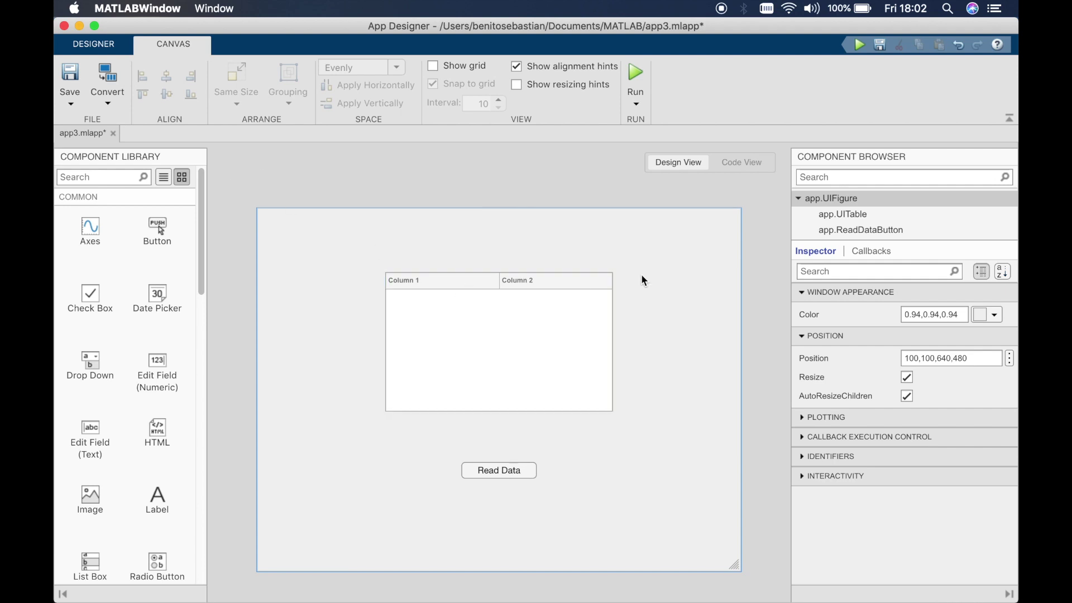
mouse_move(489, 196)
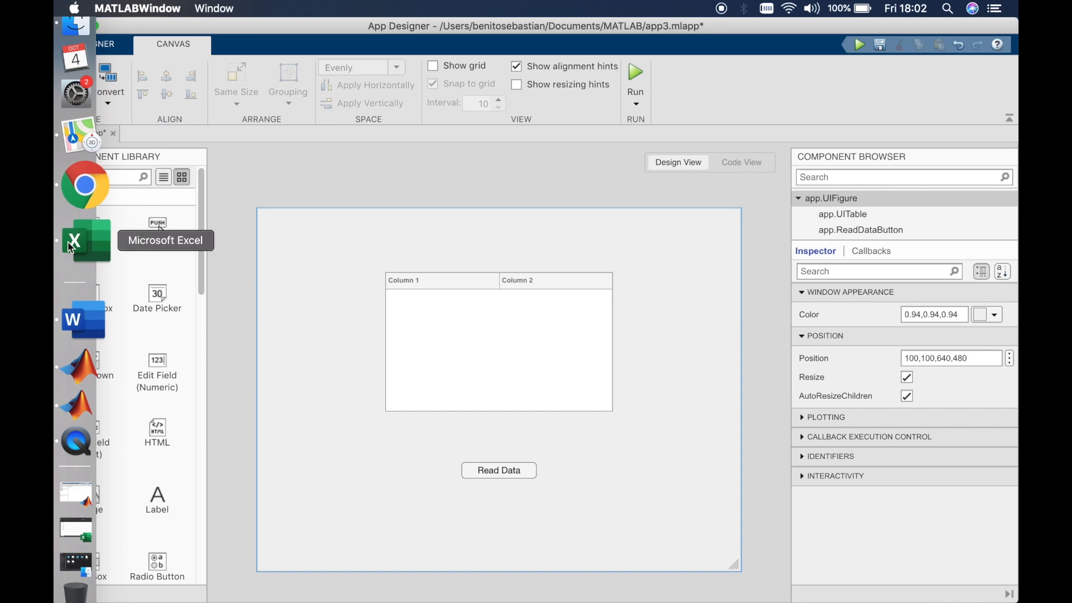
Inspect Book1's x and y headers and the squared-x formula in the y column.
left_click(80, 241)
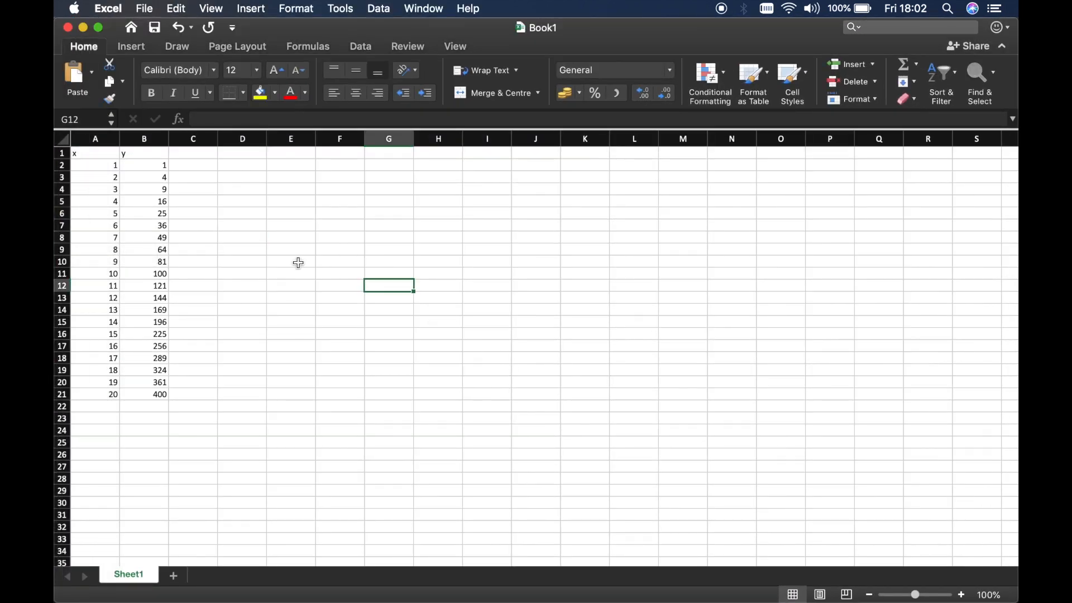
left_click(92, 155)
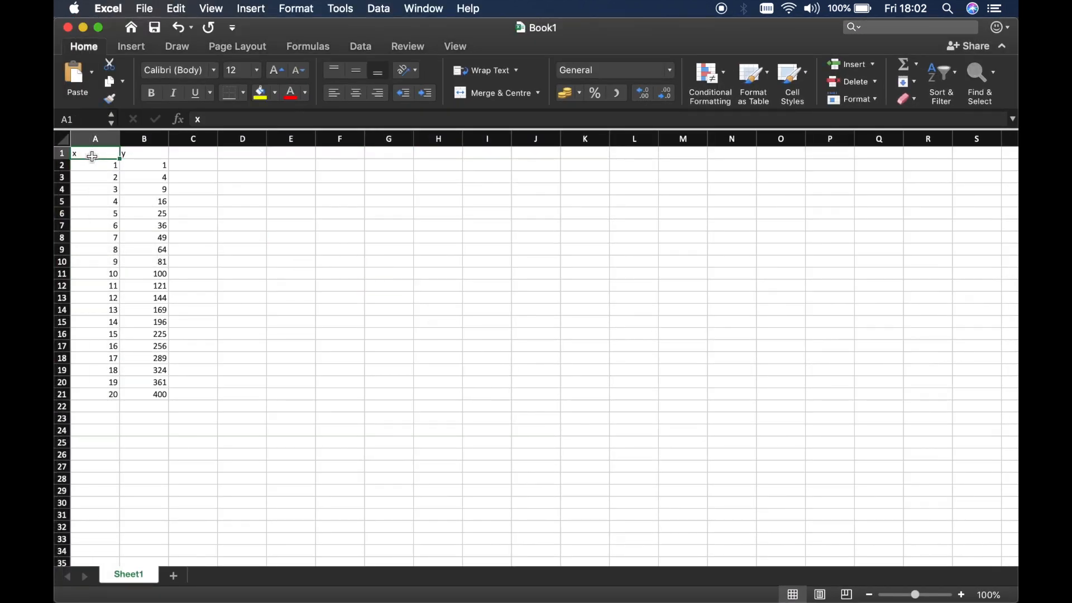
left_click(143, 153)
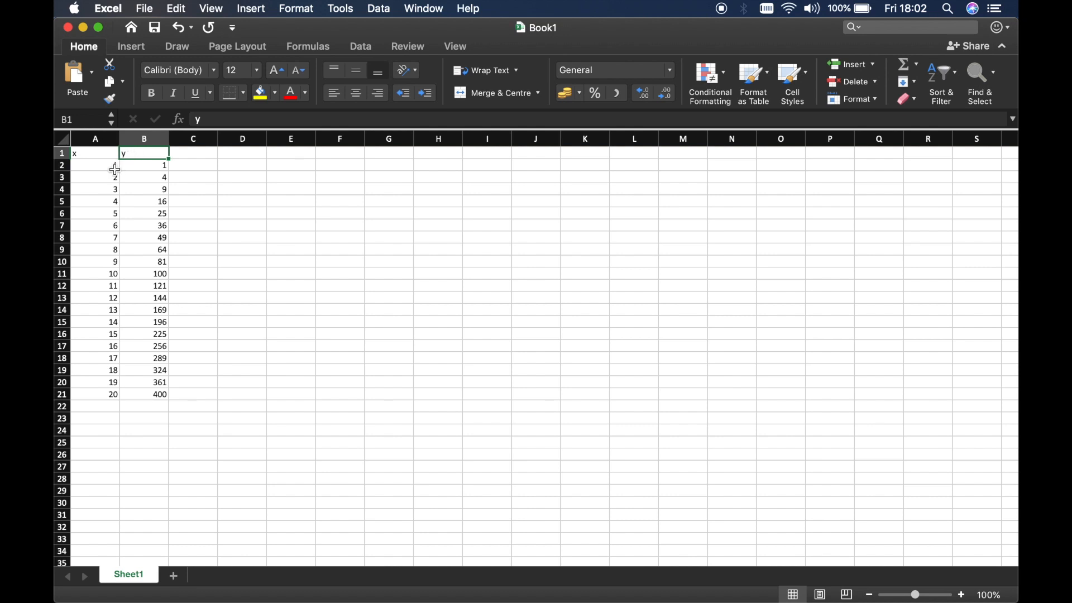
mouse_move(124, 390)
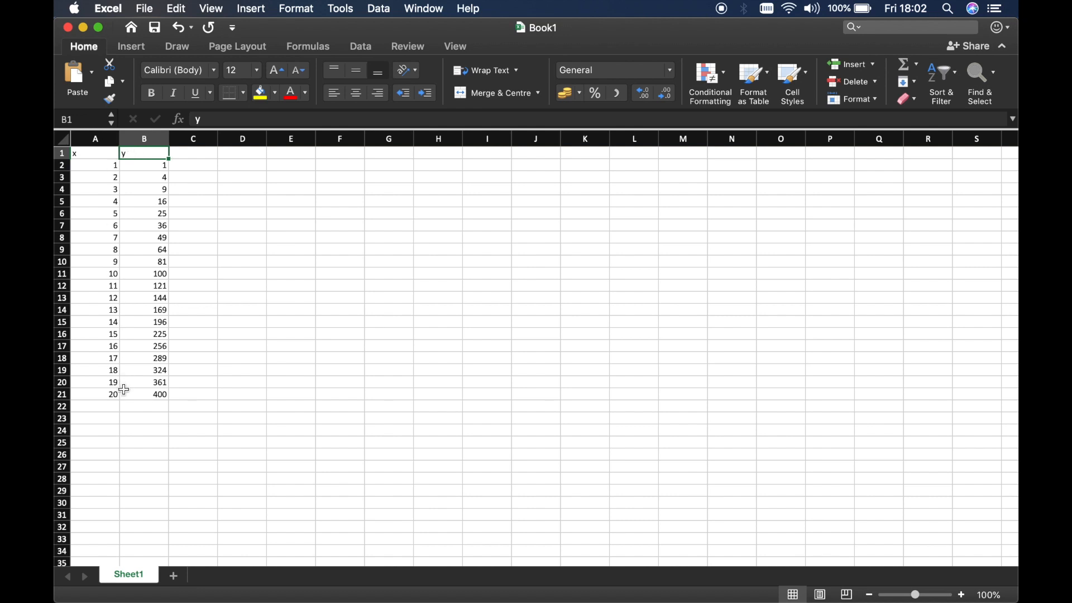
left_click(144, 165)
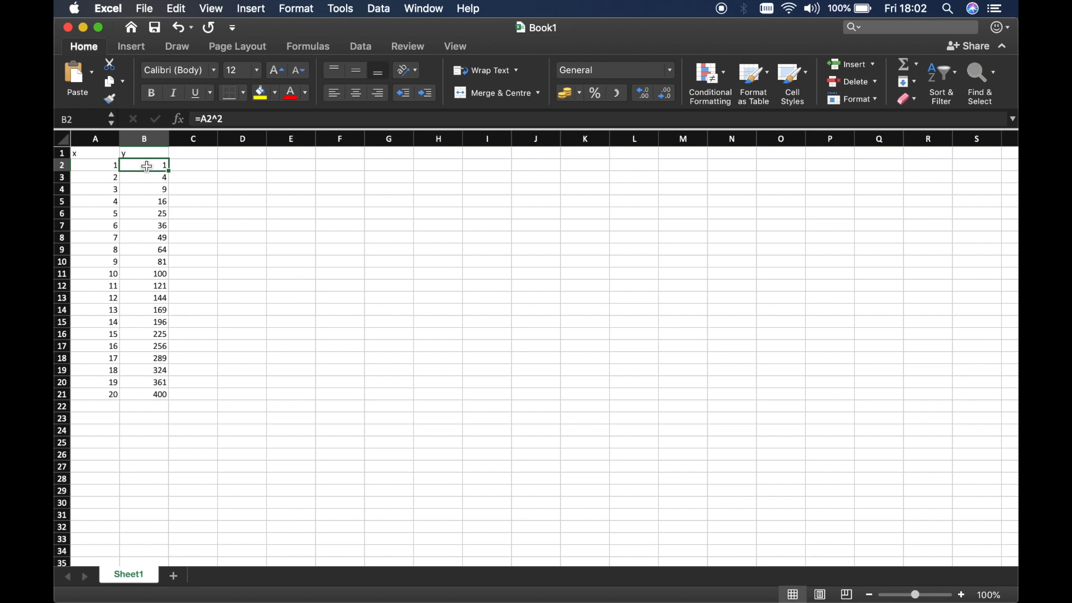
left_click(144, 189)
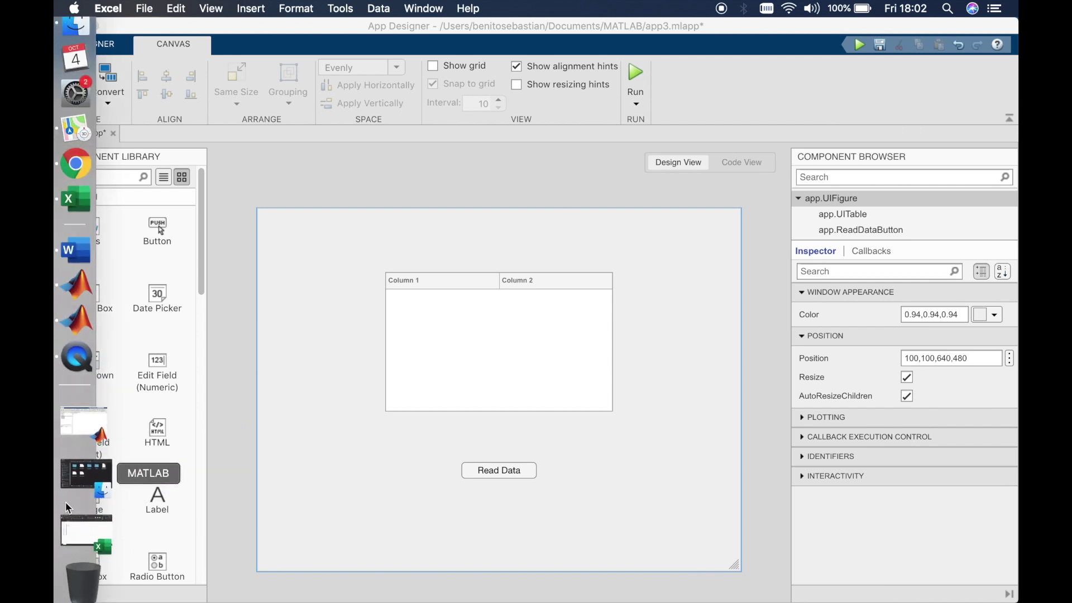
mouse_move(75, 456)
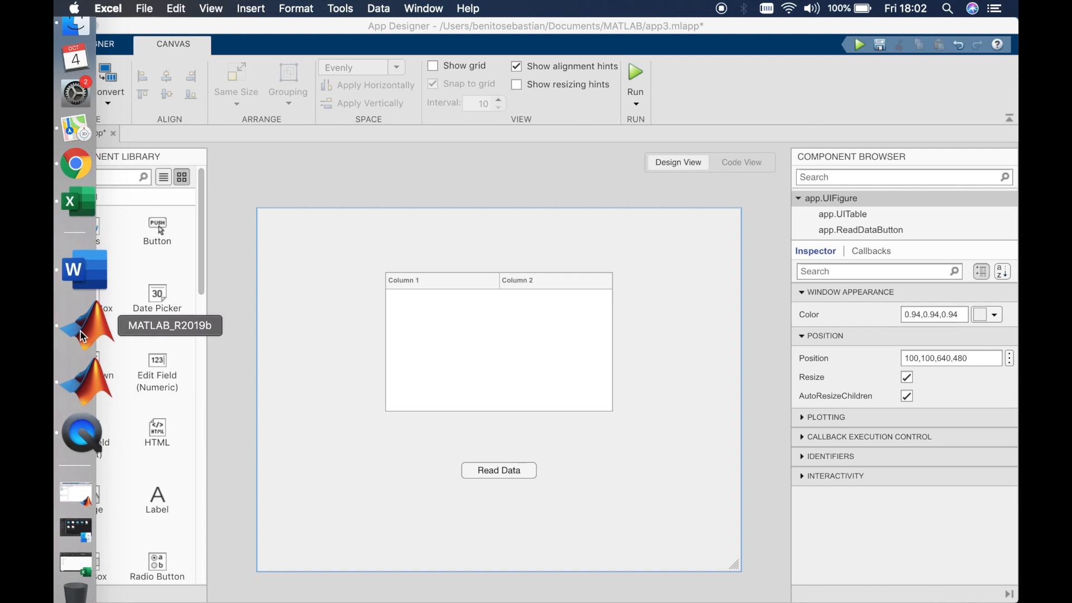
Bring the main MATLAB R2019b window forward and select Book1.xlsx in Current Folder.
left_click(84, 325)
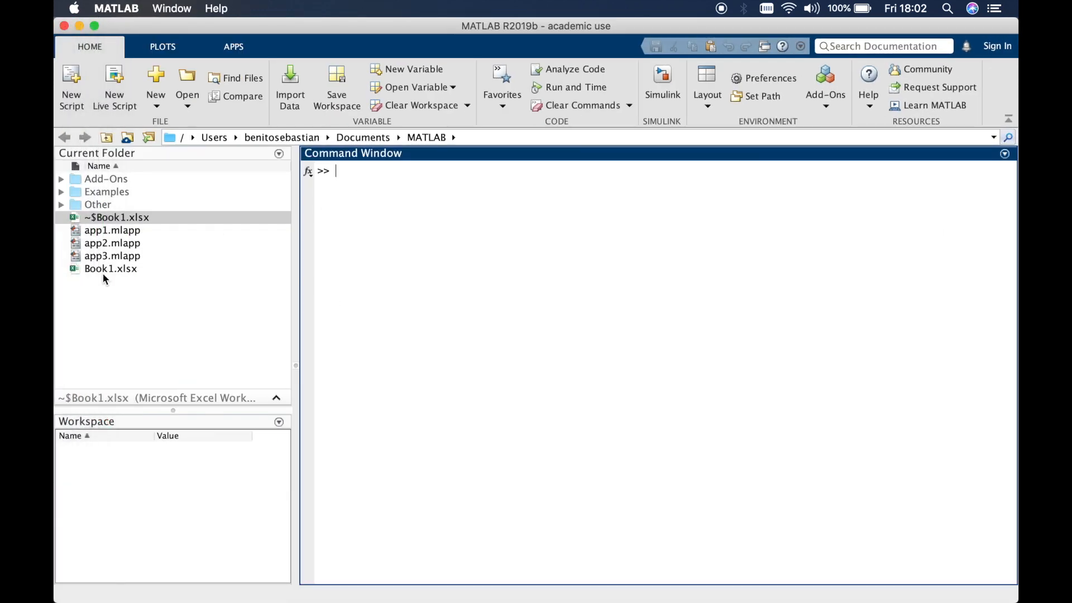
left_click(110, 268)
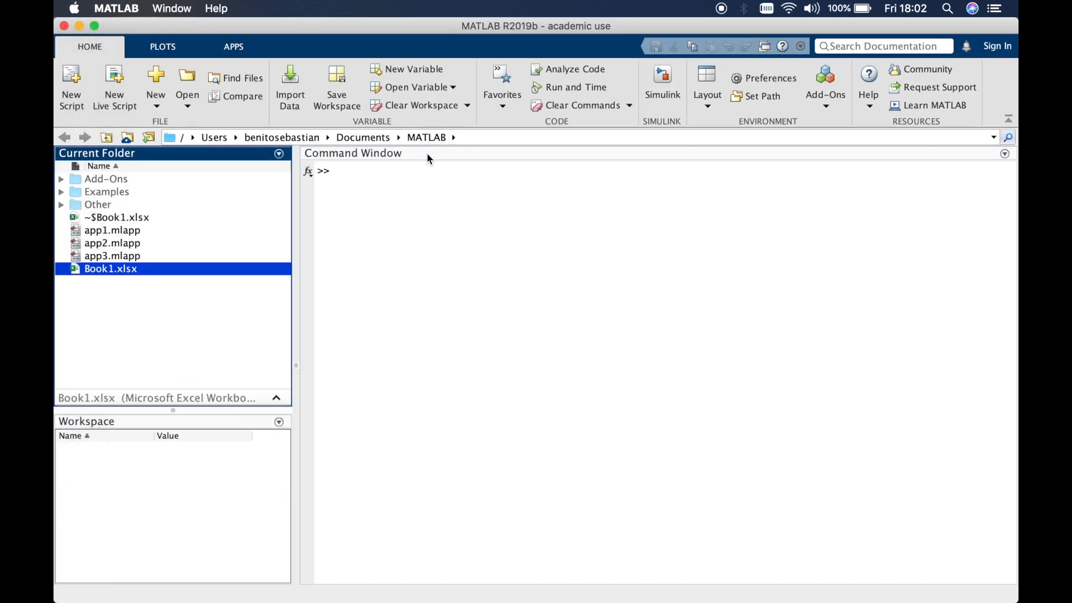
mouse_move(56, 492)
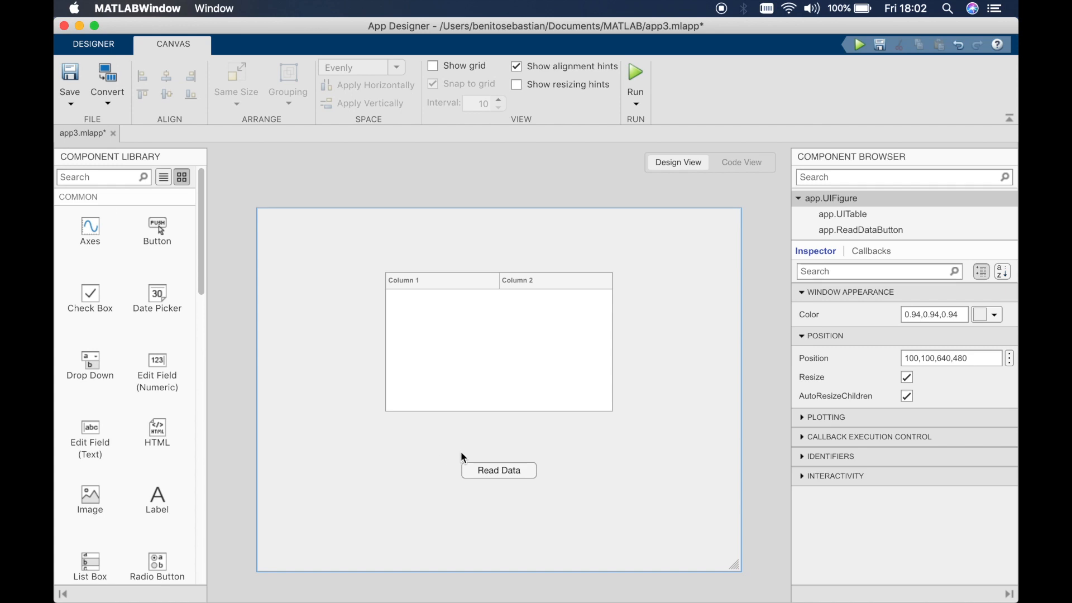
mouse_move(546, 474)
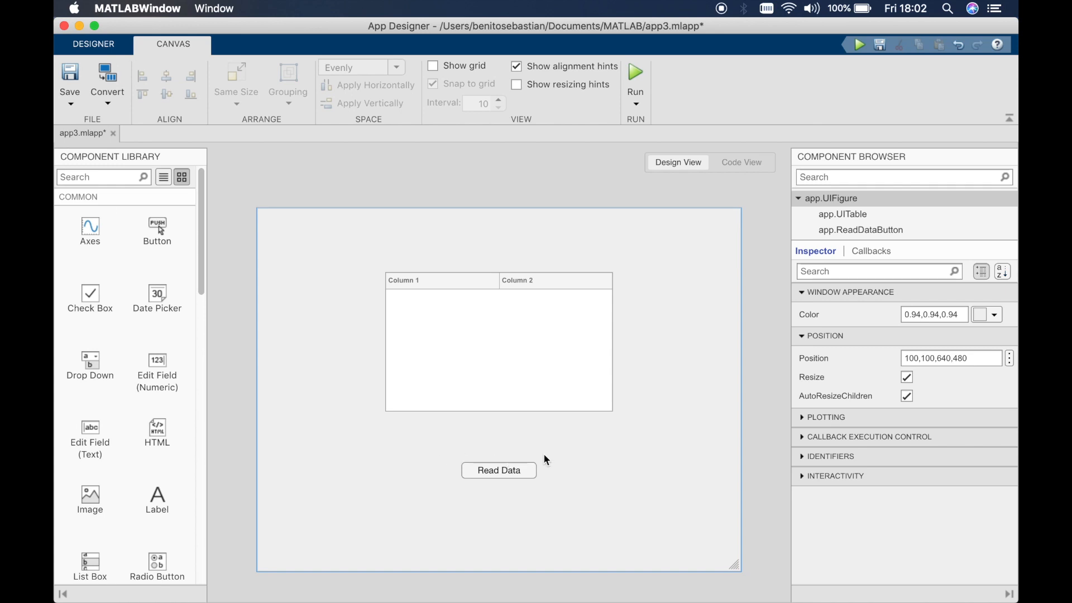
Add a ButtonPushedFcn callback to the Read Data button from its context menu.
left_click(498, 471)
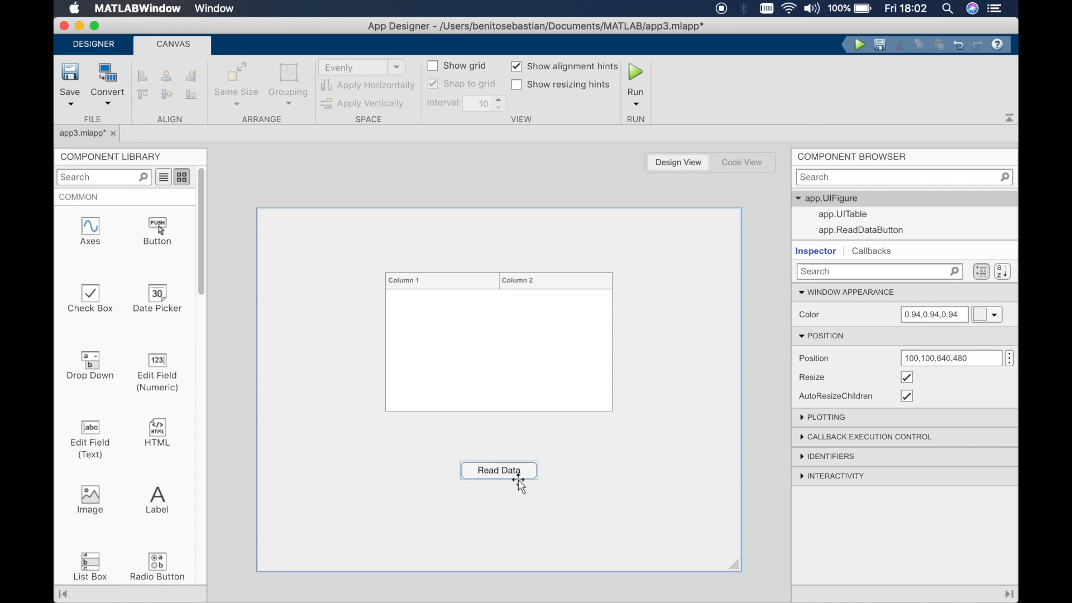
right_click(512, 476)
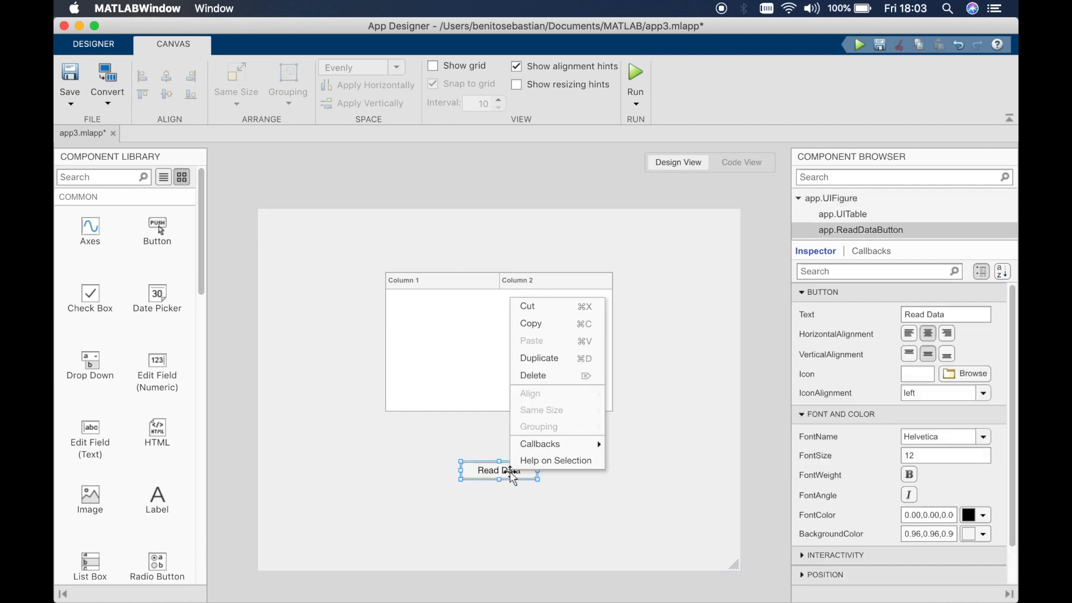
mouse_move(540, 443)
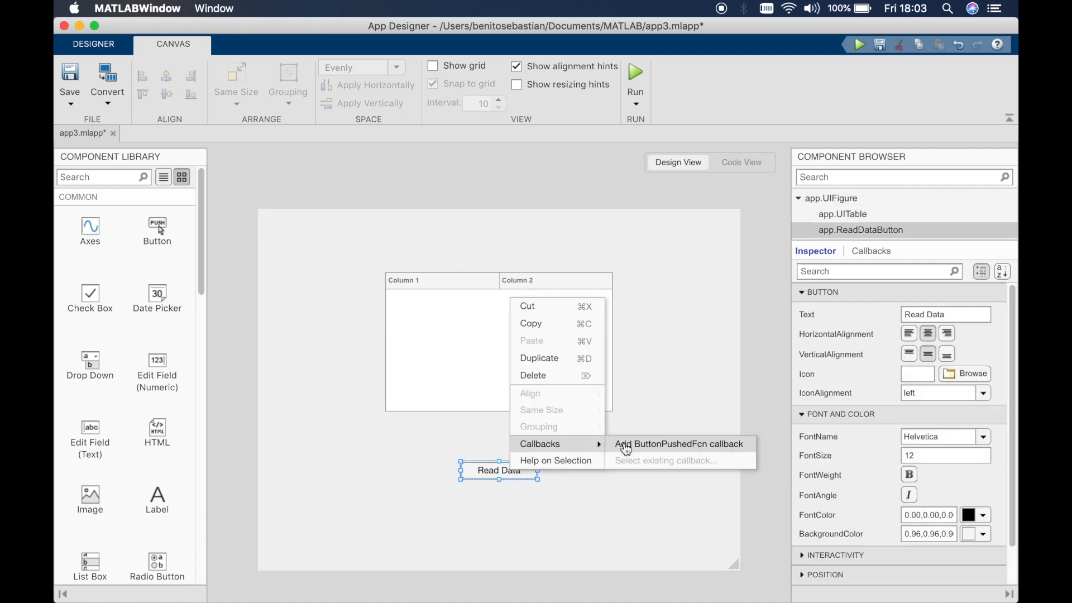
left_click(686, 444)
type("t =")
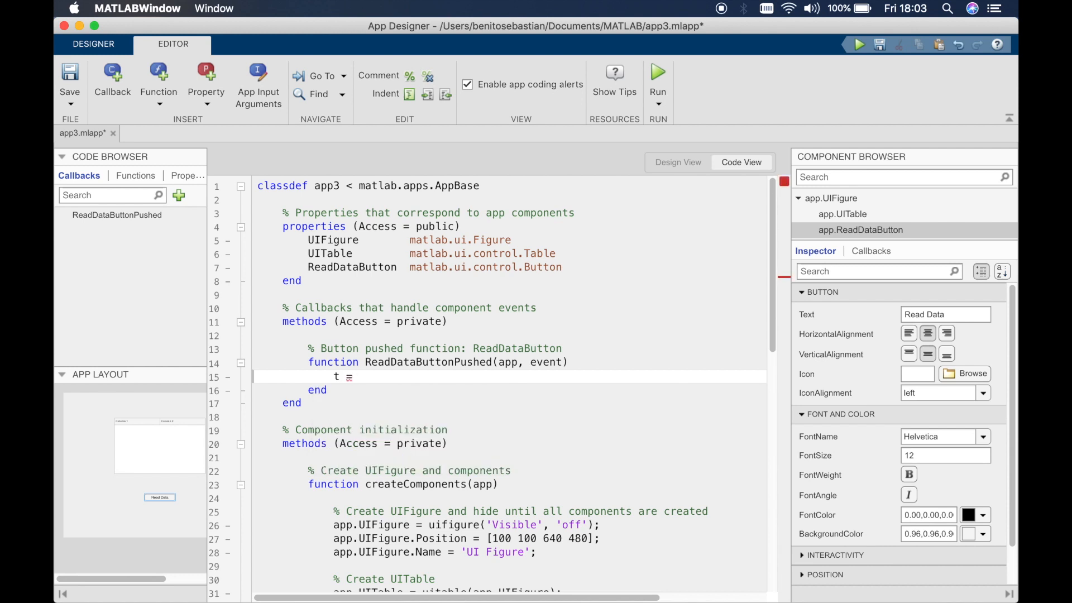
Write t = readtable("Book1.xlsx","Sheet",1) in the ReadDataButtonPushed callback.
type("readtable(")
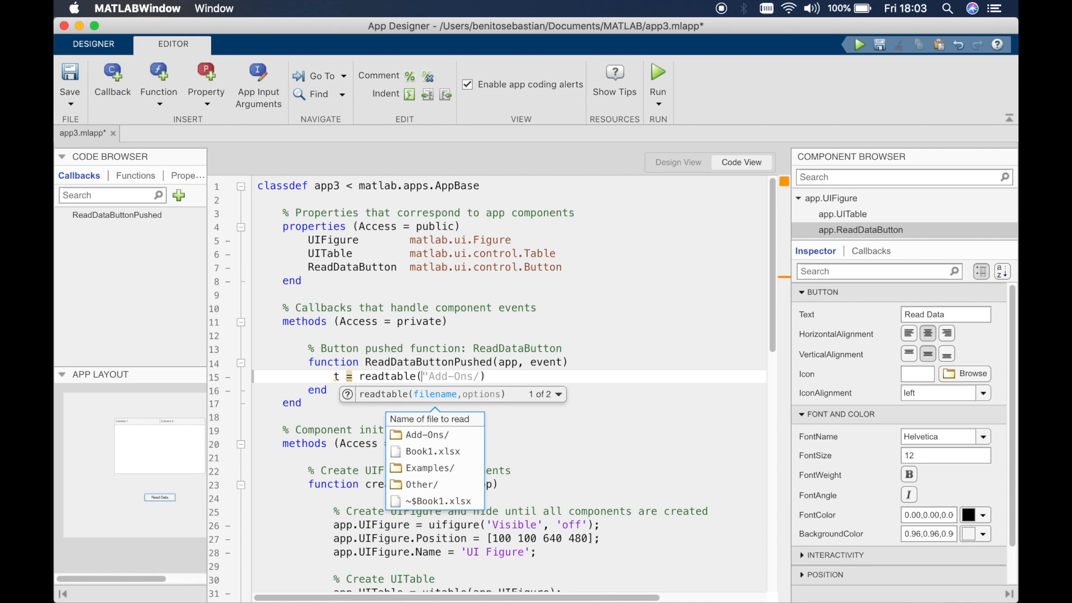
left_click(437, 451)
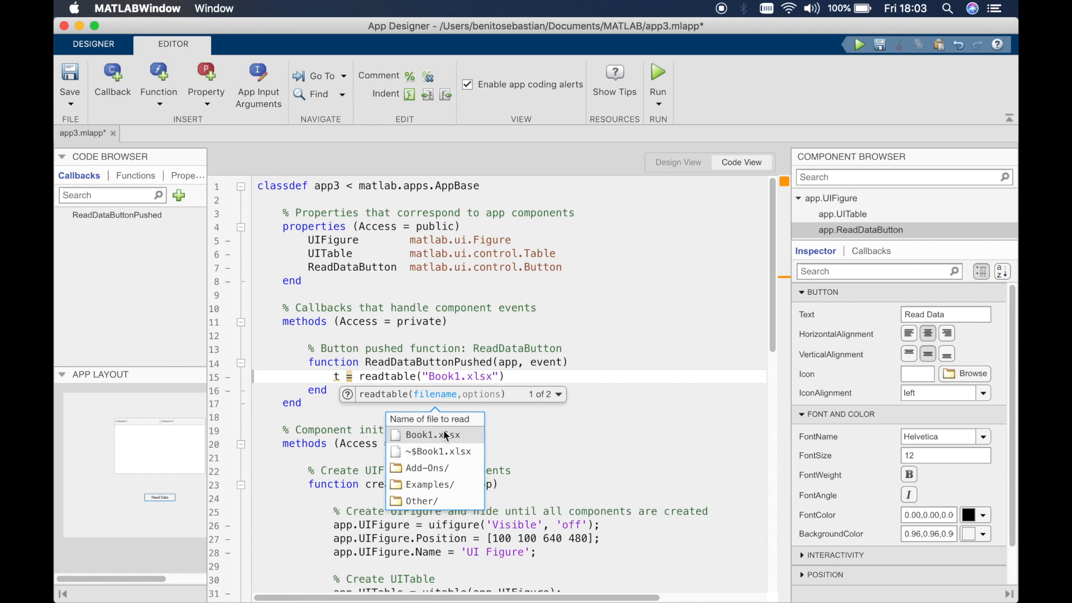
type(",\"FileType\"")
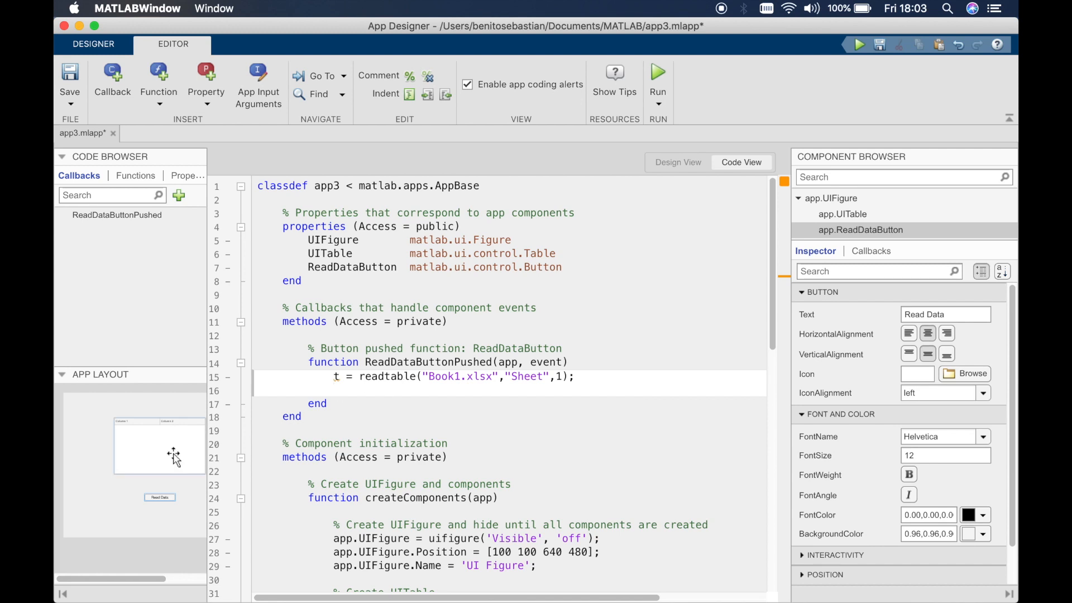
left_click(842, 214)
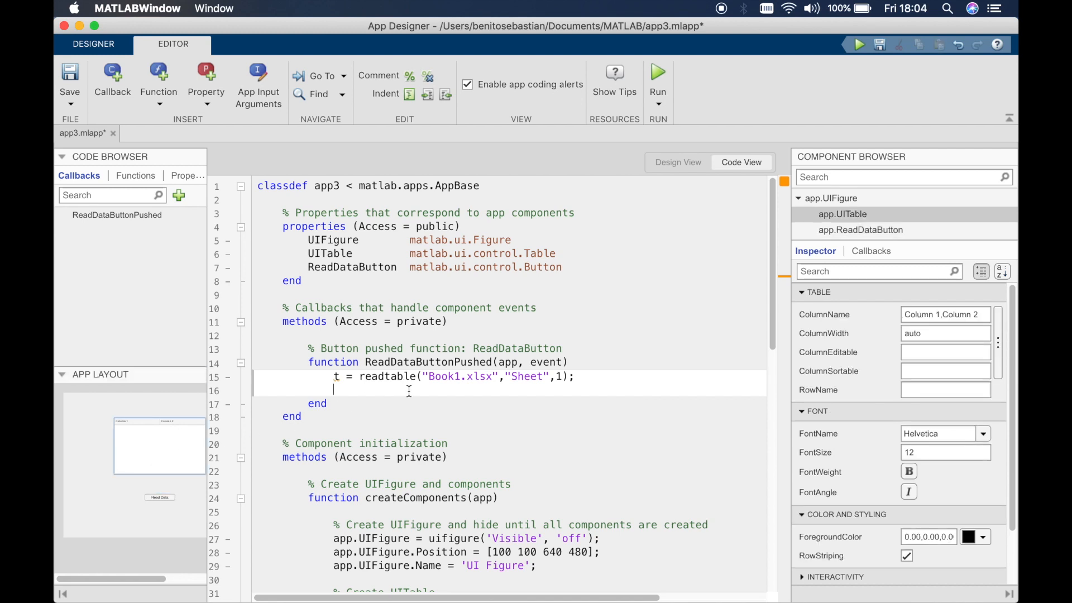
Add the line app.UITable.Data = t; to the Read Data callback.
type("app.UITable.")
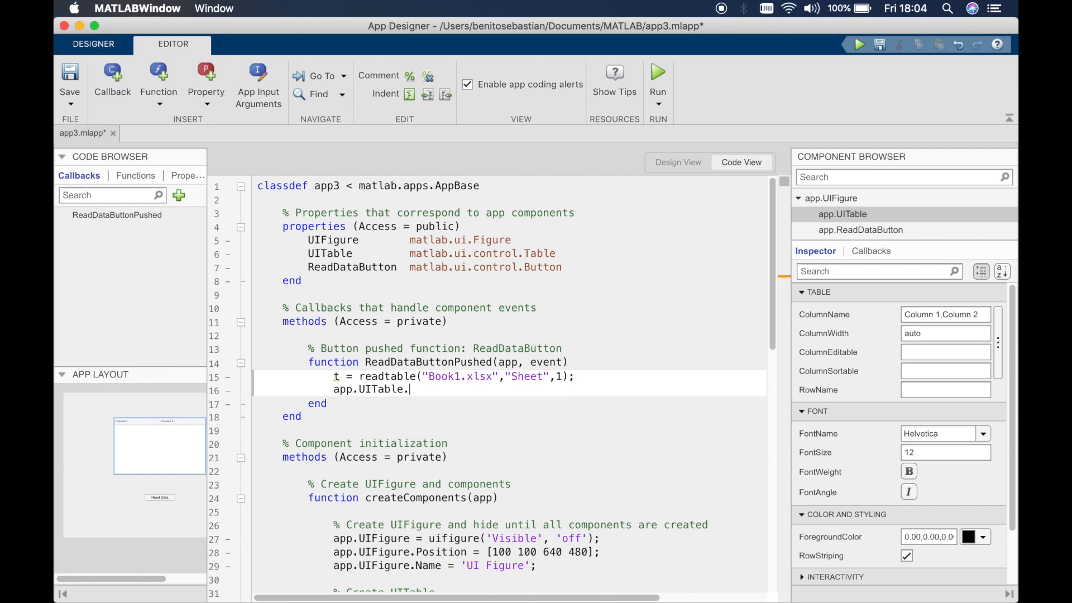
type("Data")
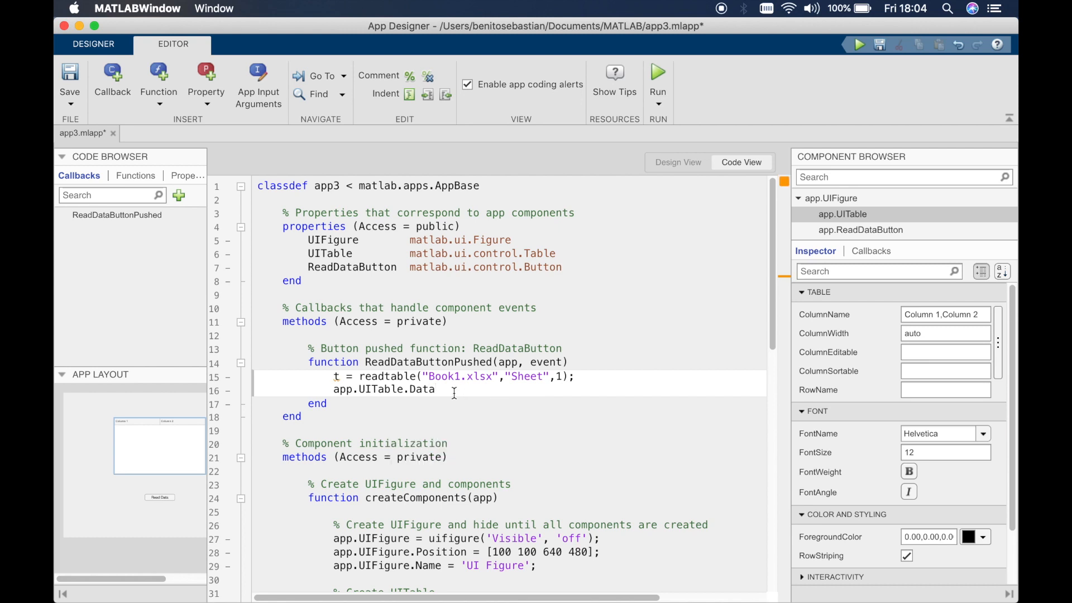
left_click(451, 389)
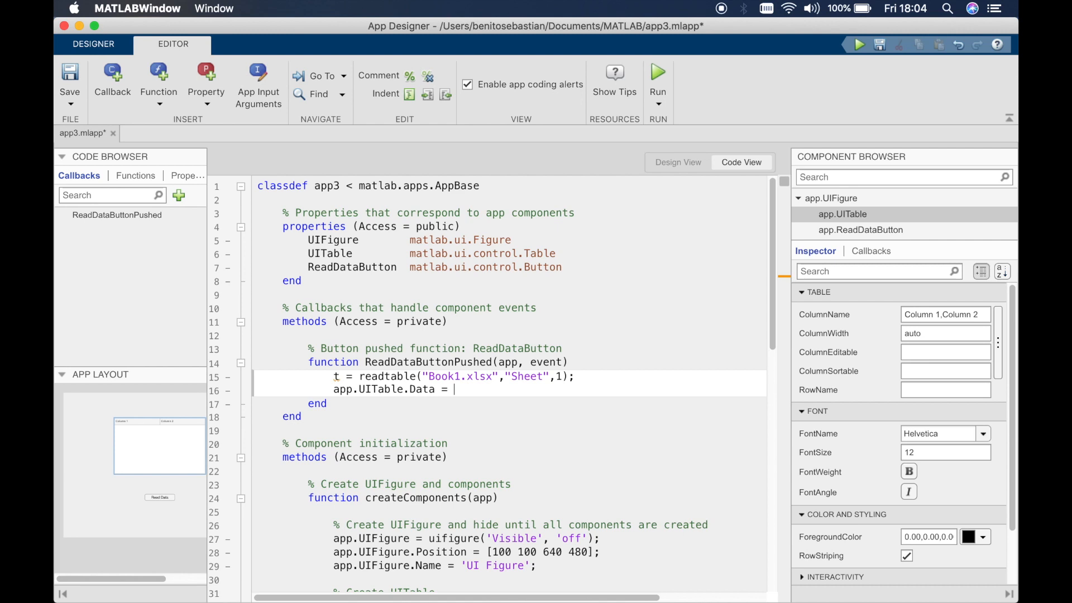
type("t;")
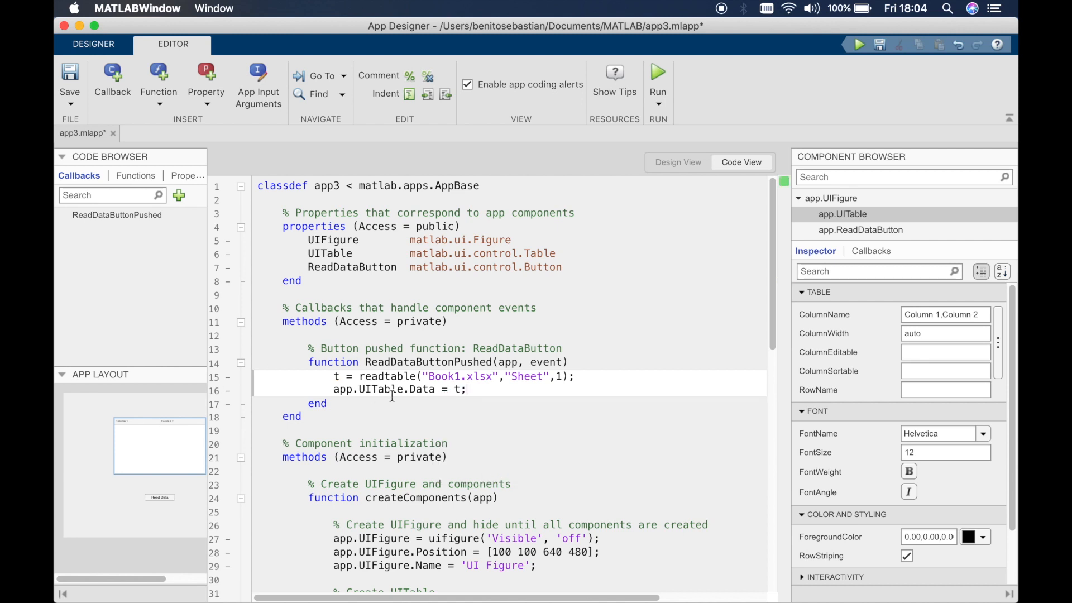
mouse_move(647, 174)
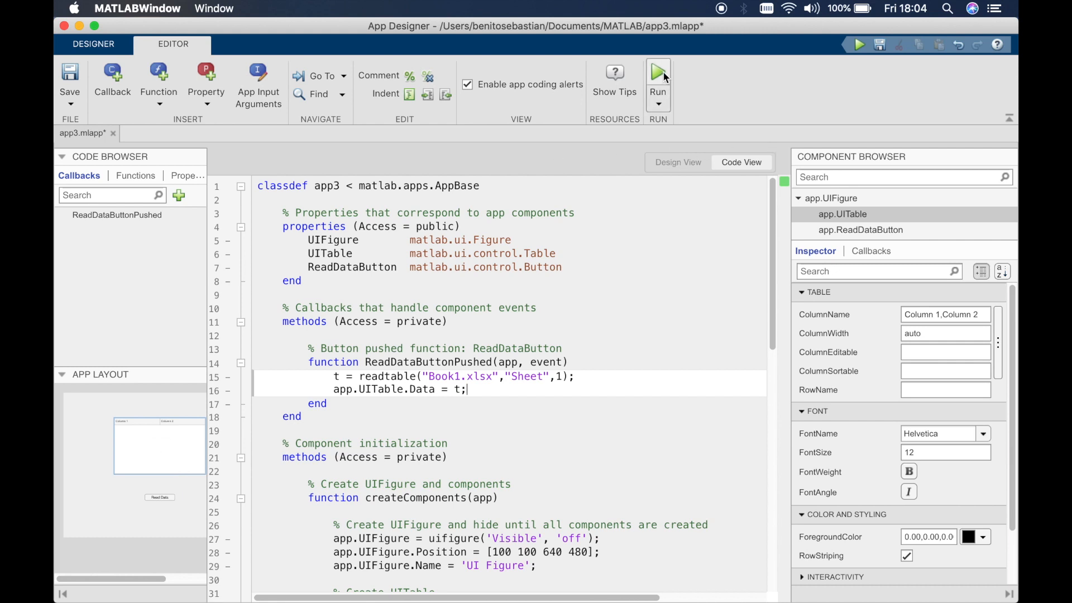
Run the app, press Read Data, scroll the filled table, then close the figure.
left_click(658, 71)
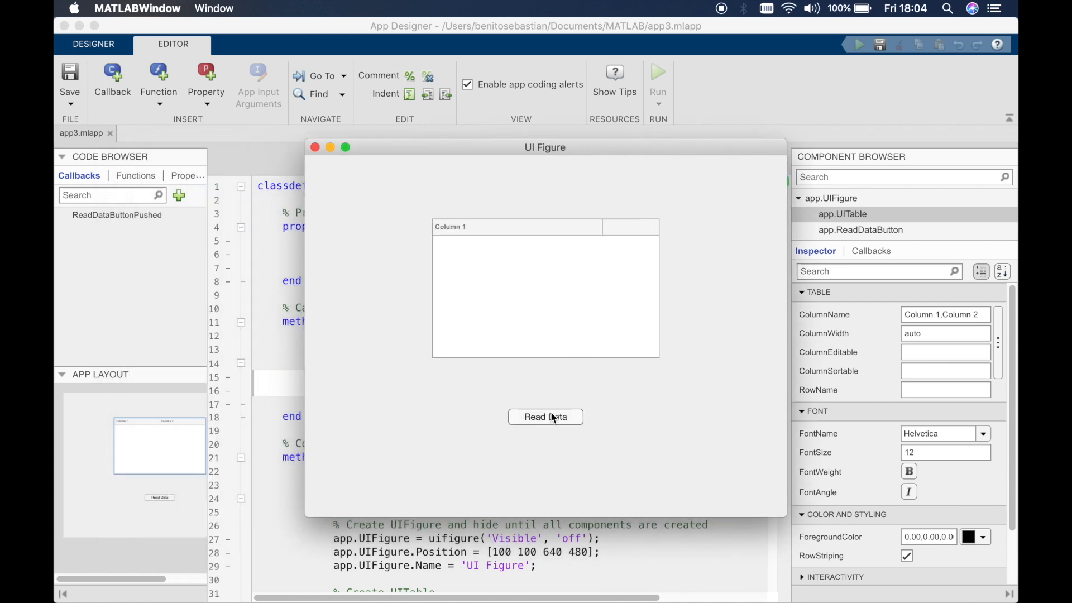
left_click(545, 417)
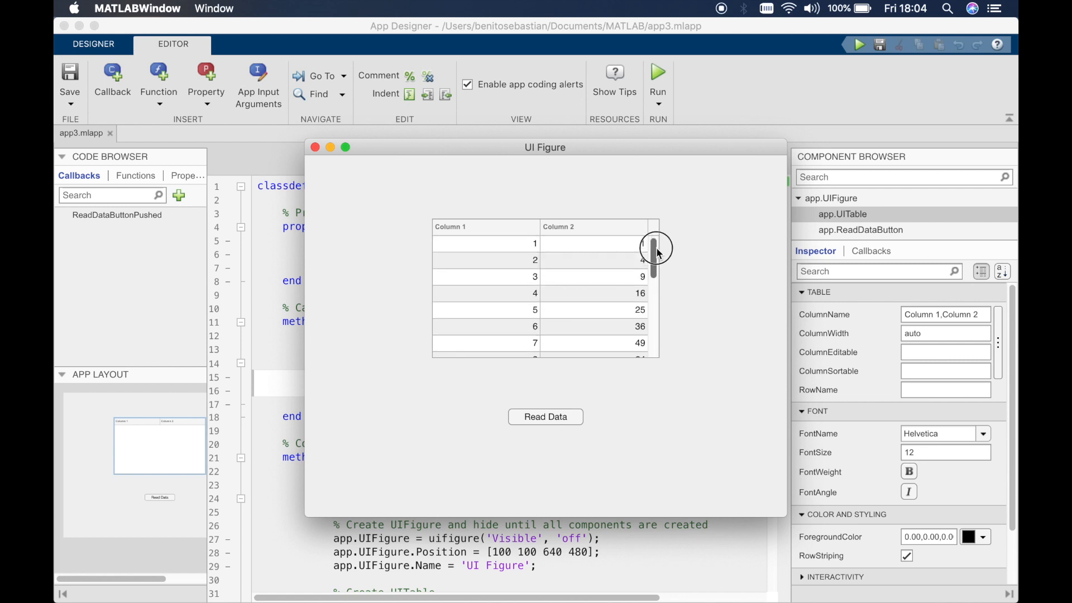
left_click_drag(654, 246, 654, 335)
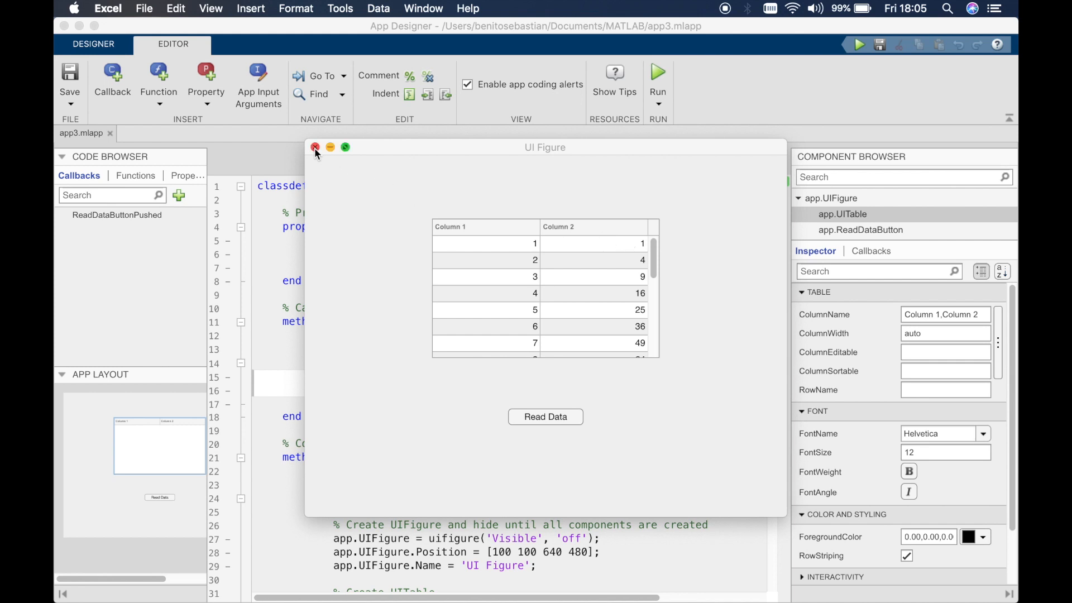
left_click(313, 147)
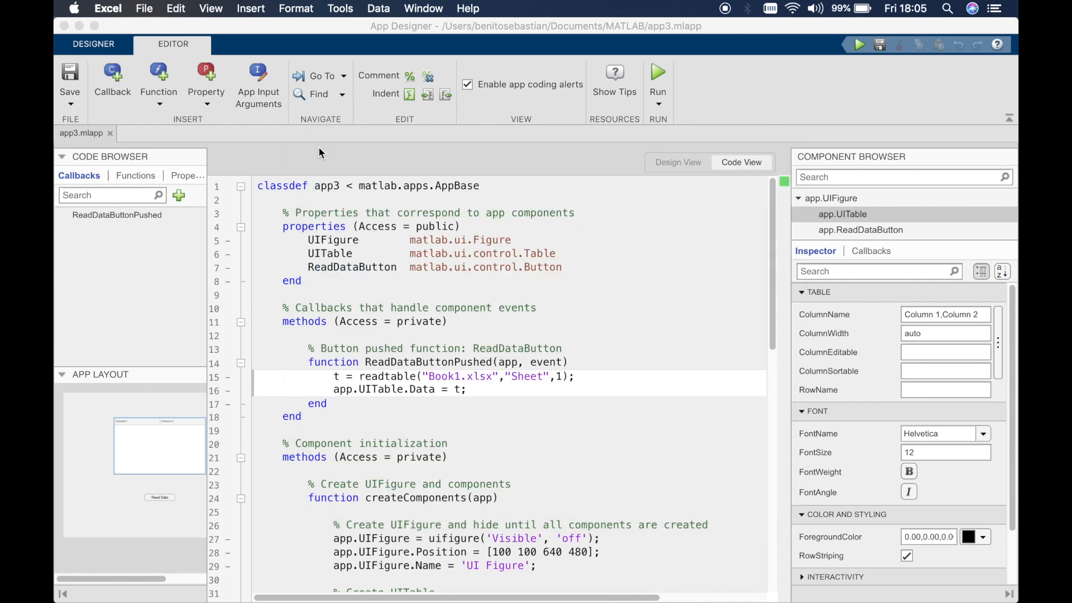
mouse_move(568, 433)
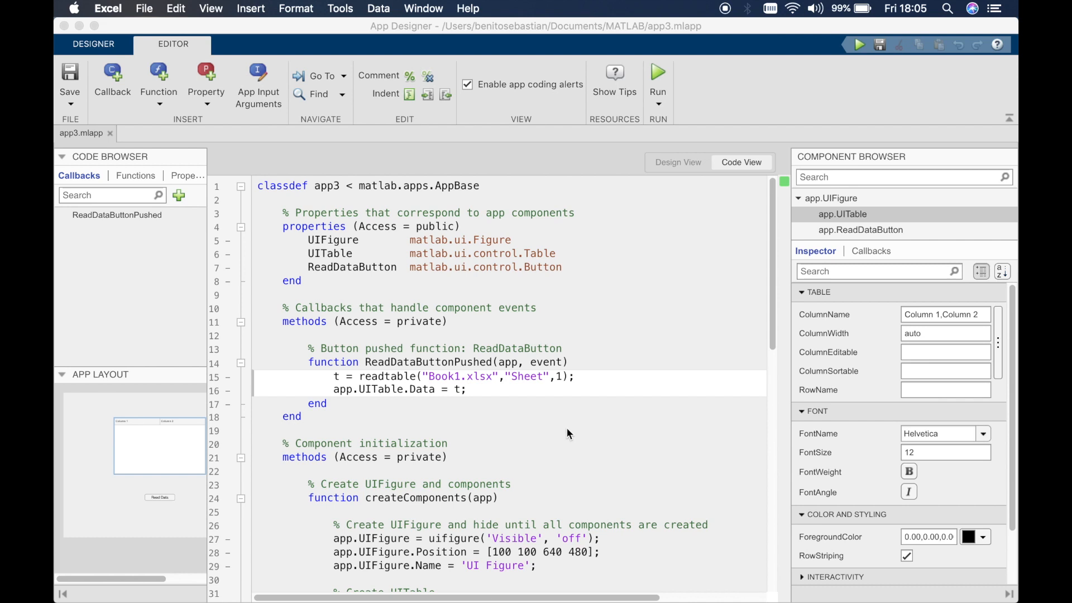
mouse_move(518, 412)
type("app.")
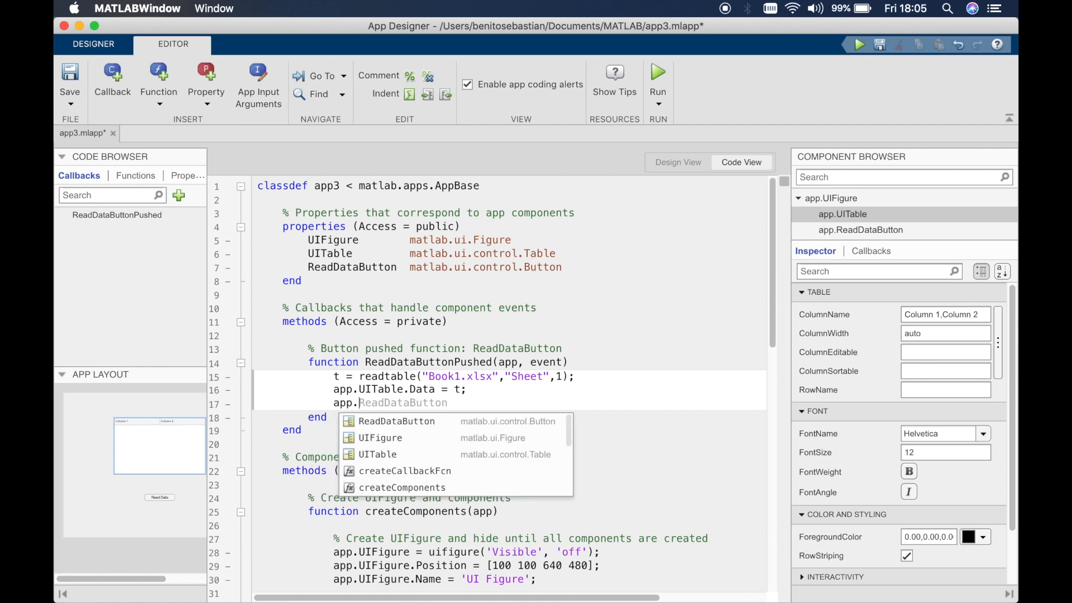
Add app.UITable.ColumnName = t.Properties.VariableNames; to the callback and run the app again.
type("UI")
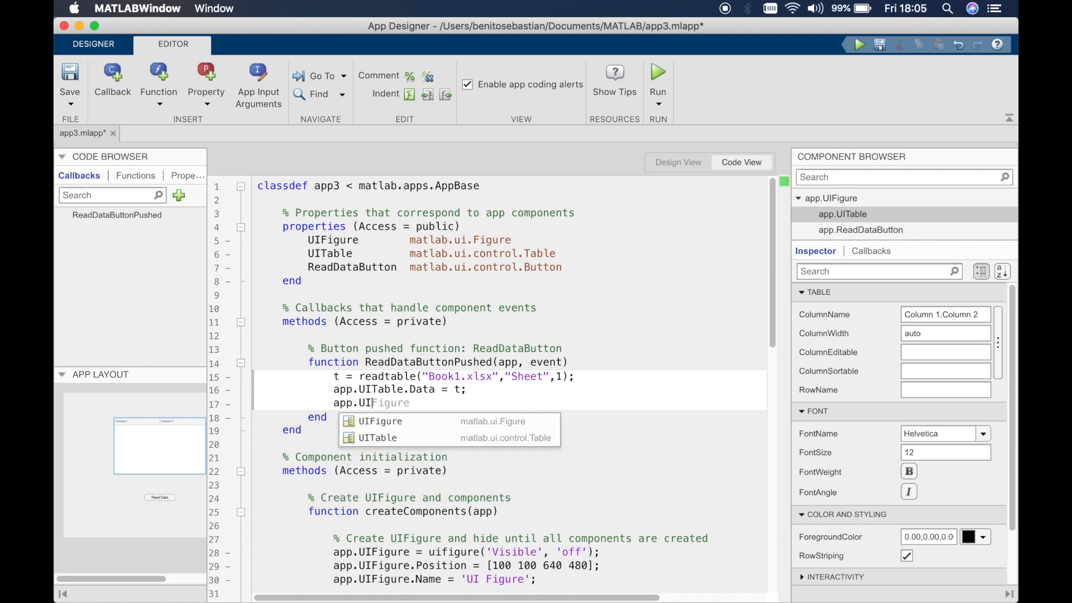
left_click(378, 438)
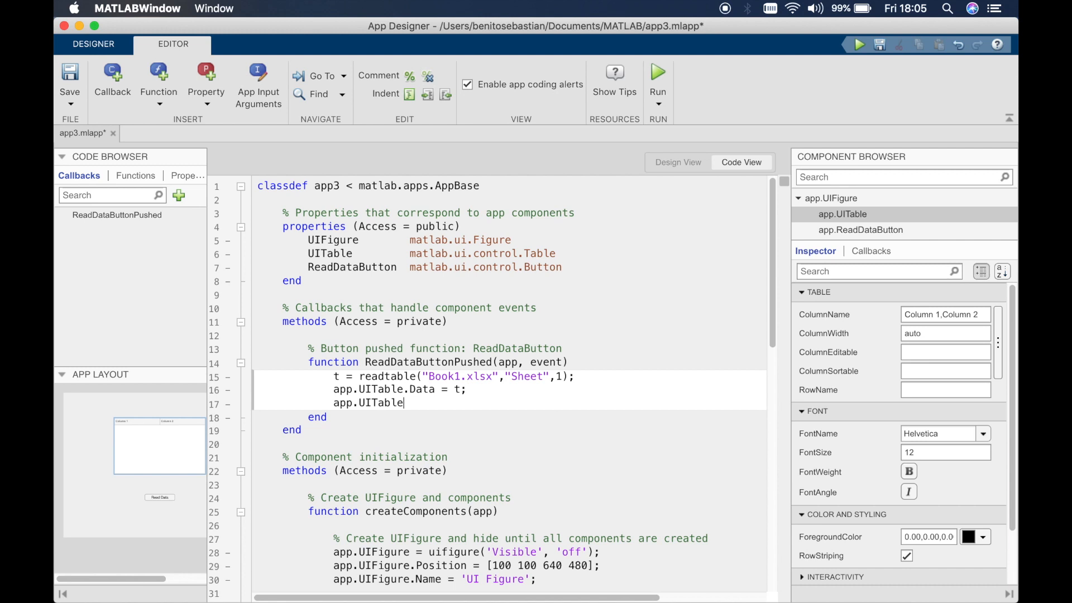
type(".")
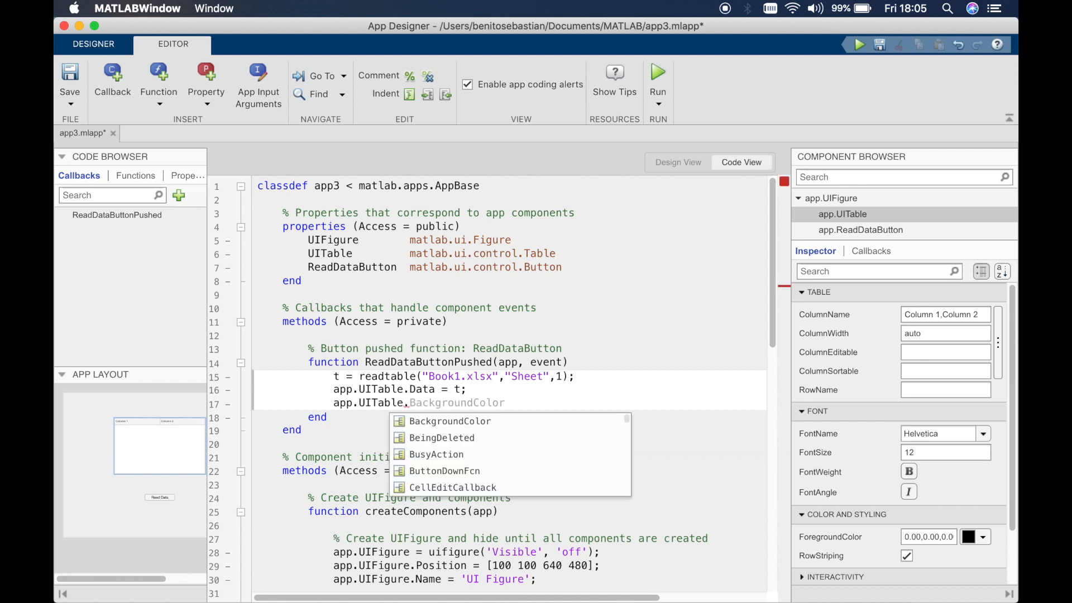
type("Column")
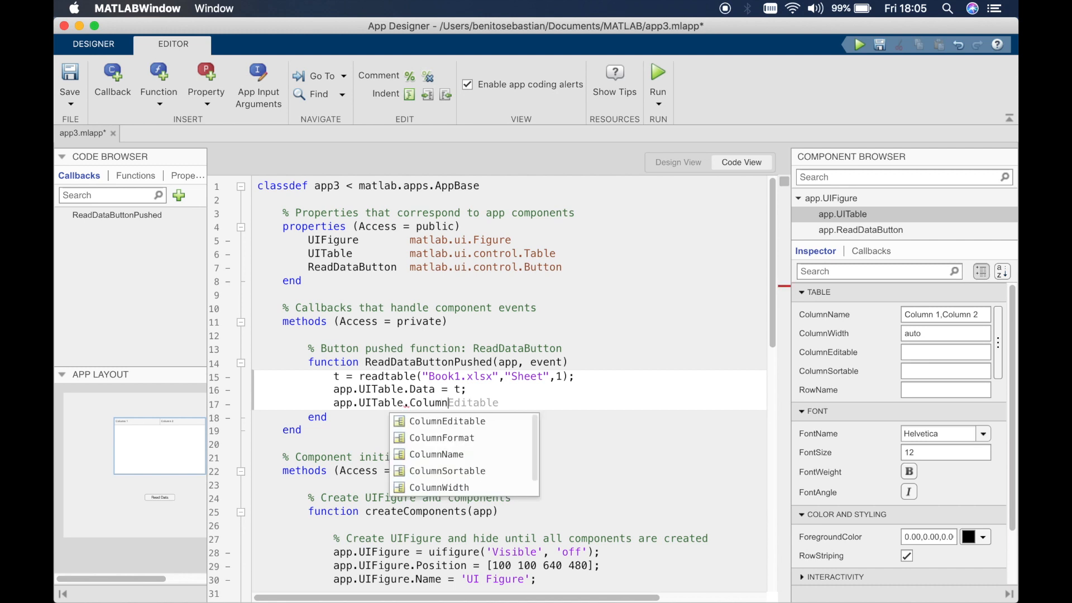
left_click(437, 455)
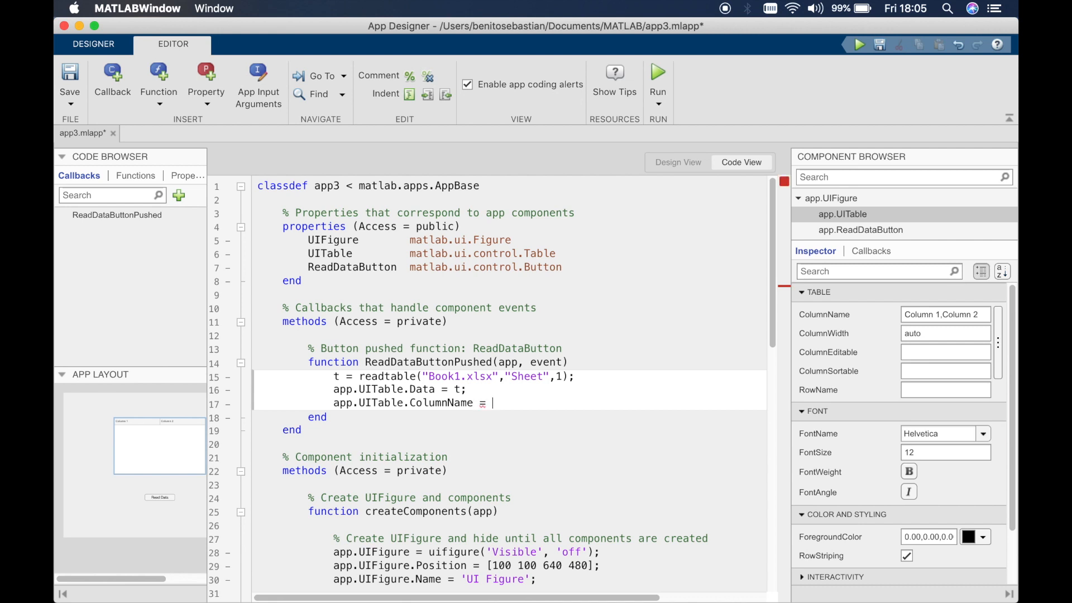
type("t.")
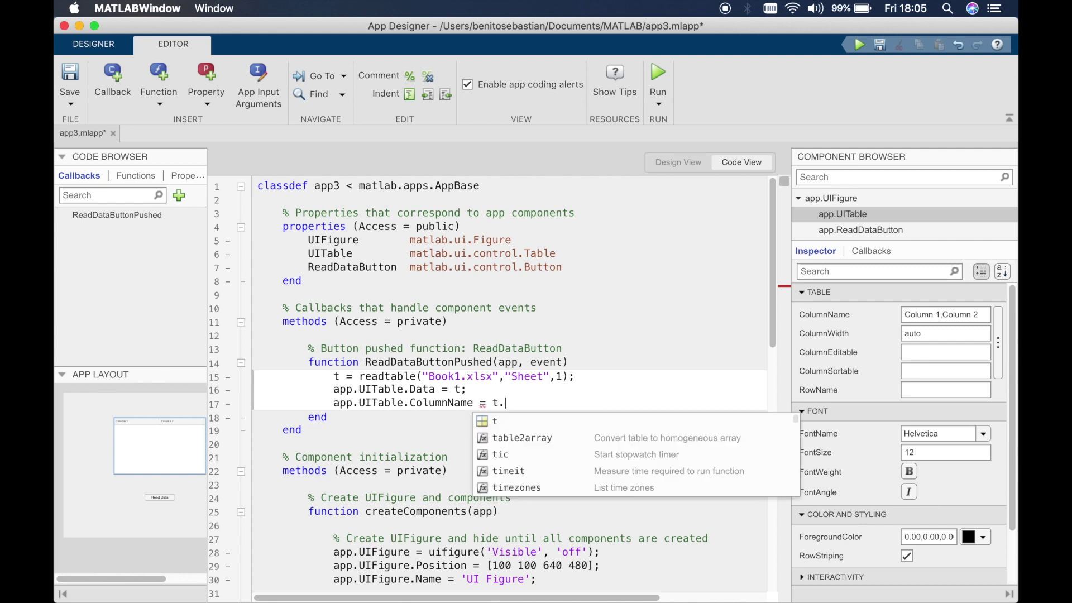
type("Properties")
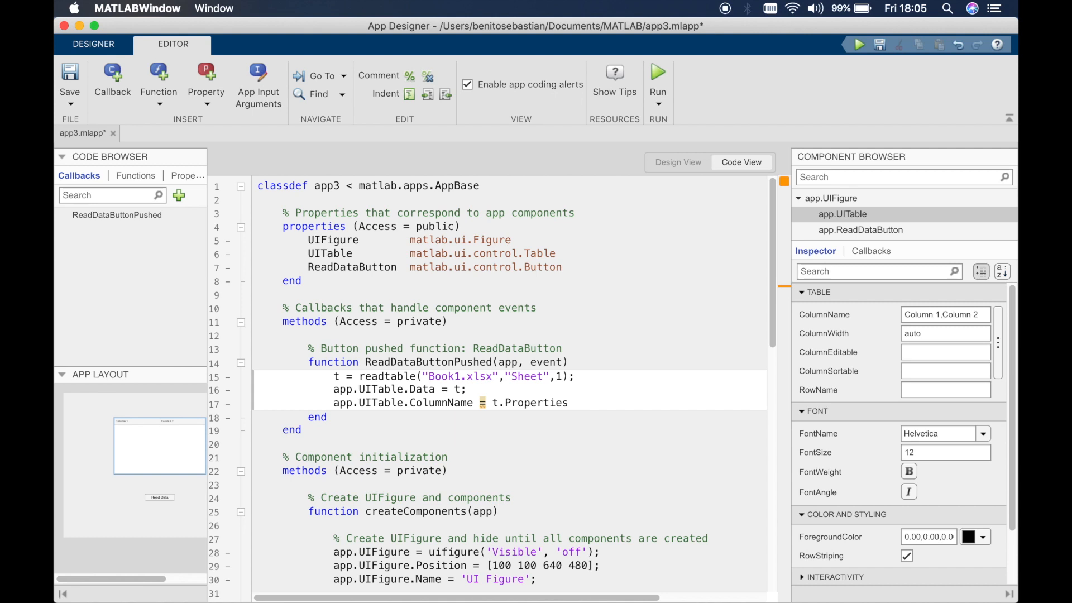
type("Variabl")
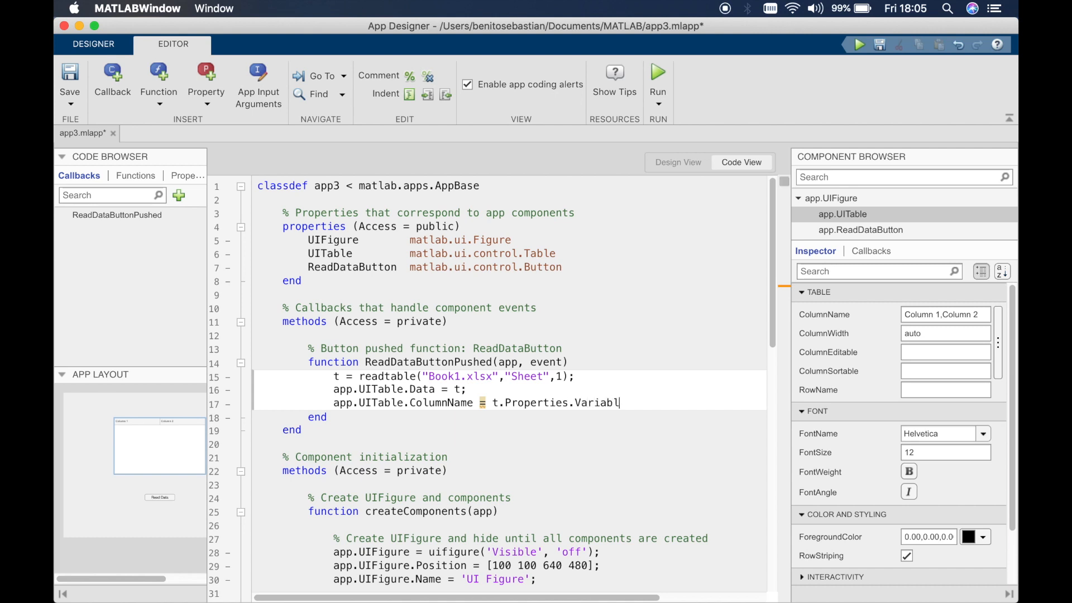
type("eName")
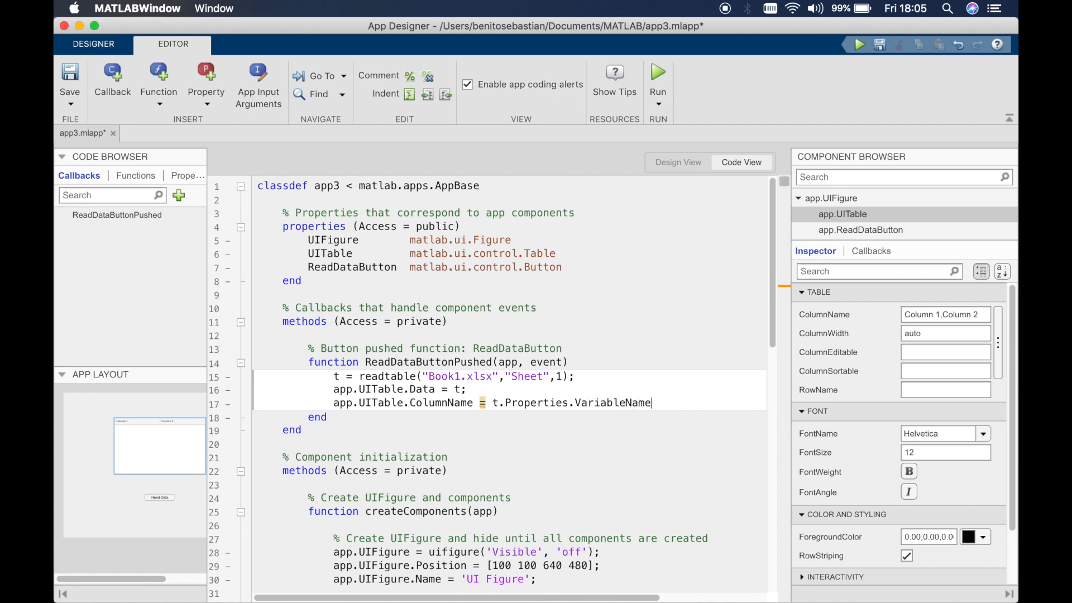
type("s;")
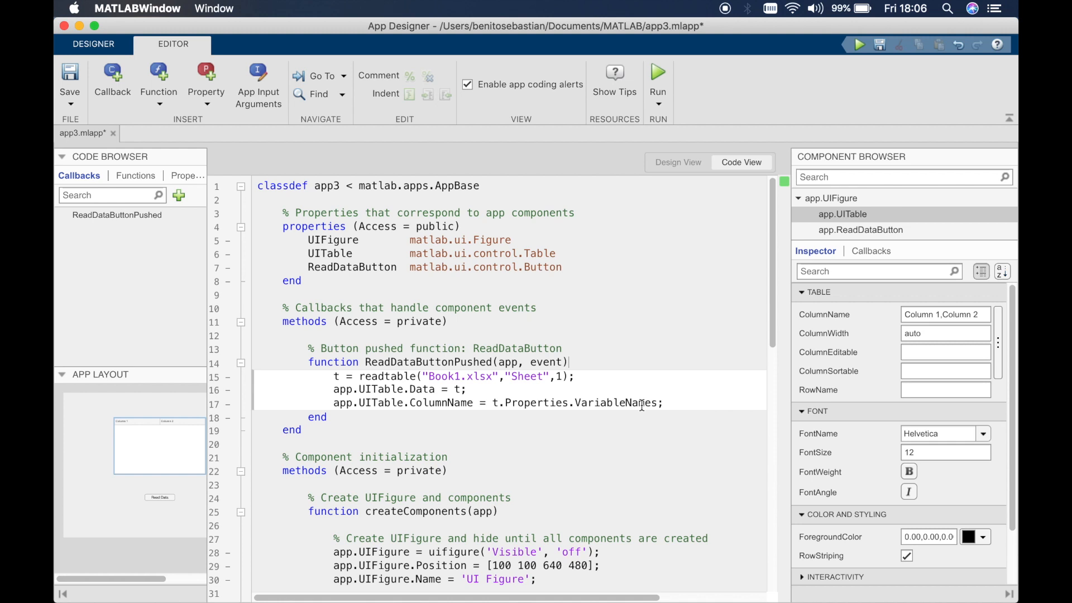
mouse_move(613, 296)
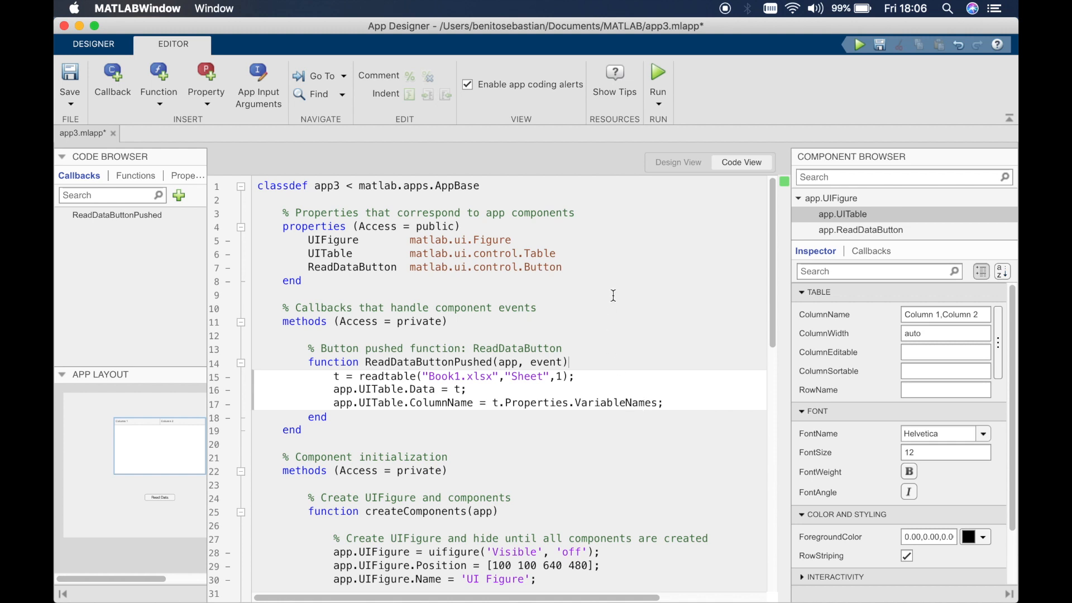
left_click(658, 73)
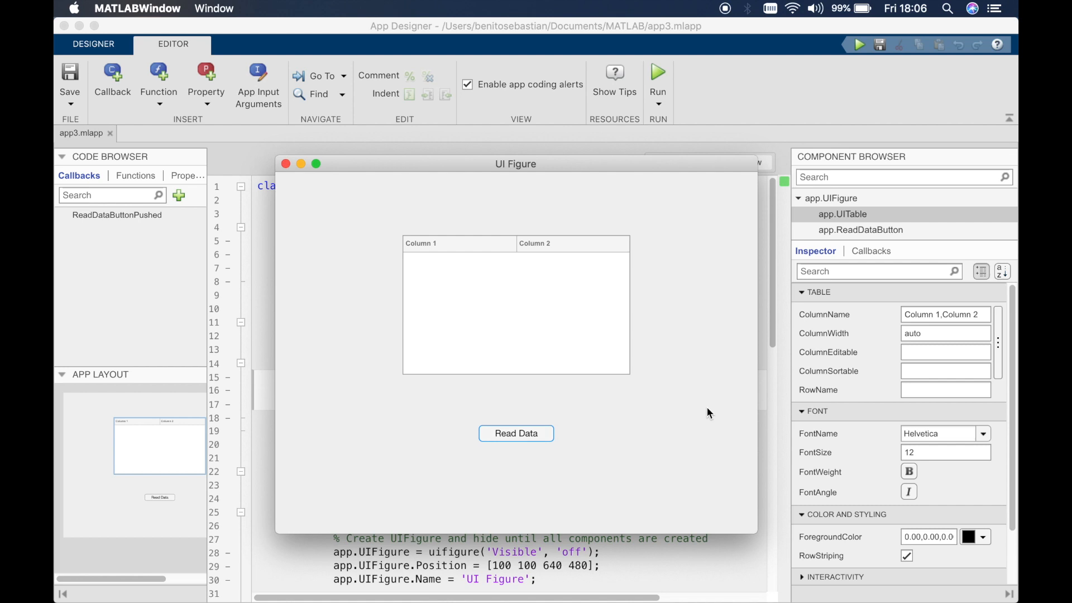
left_click(516, 433)
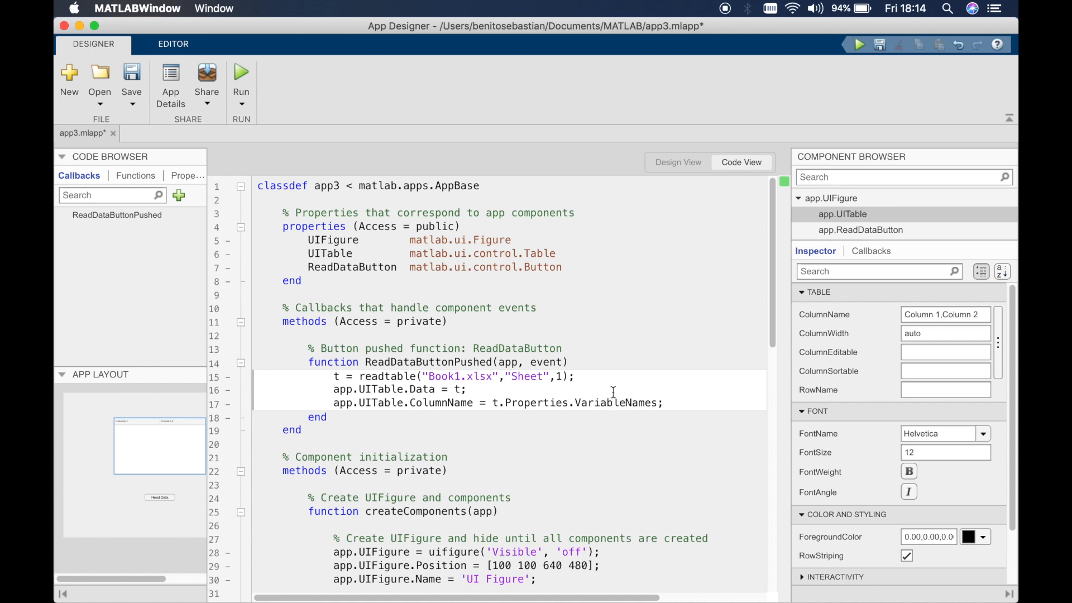
Add t.Properties.VariableNames assignments naming the table variables 'x Data' and 'y Data' above ColumnName.
type("t.")
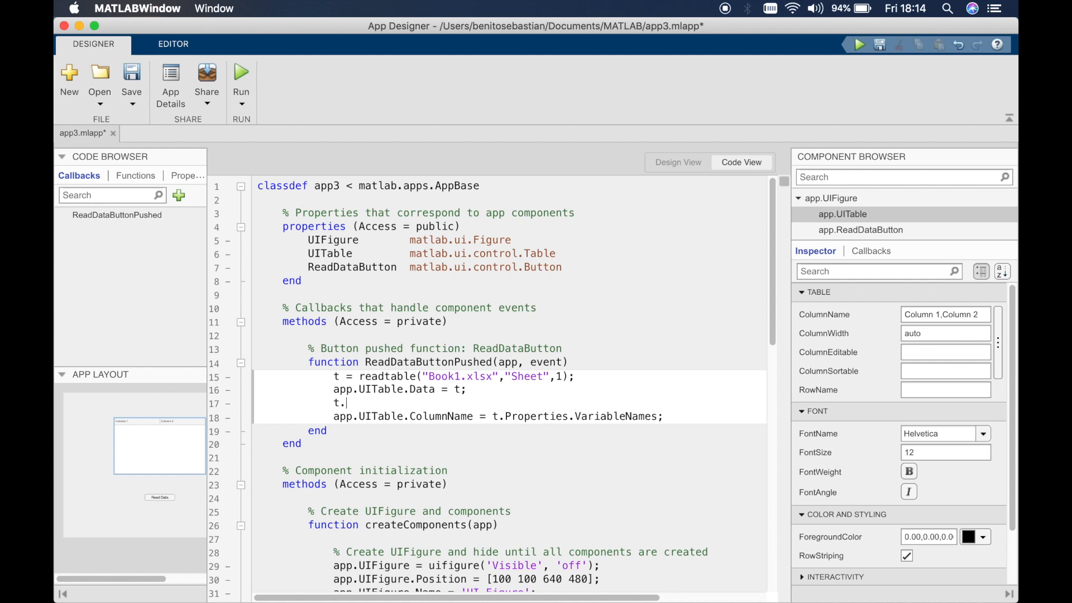
type("Propertie")
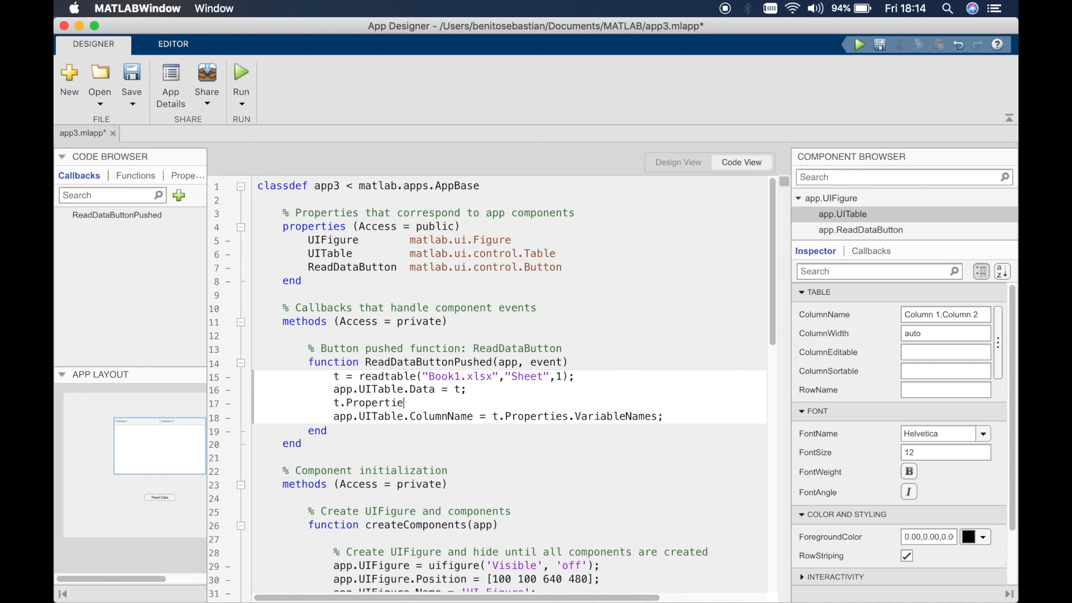
type("s.Var")
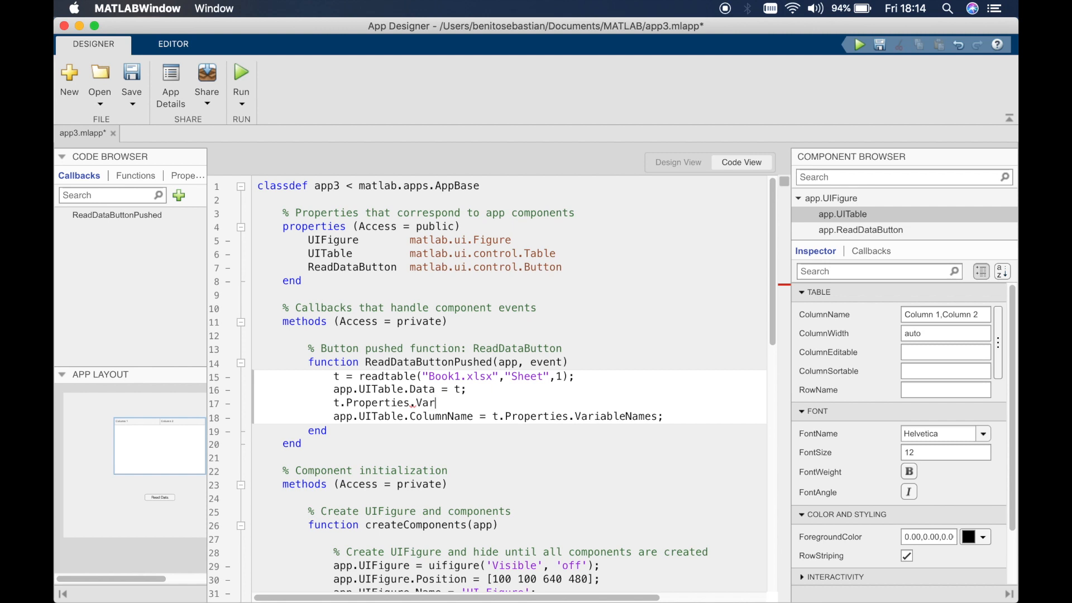
type("iableNames{")
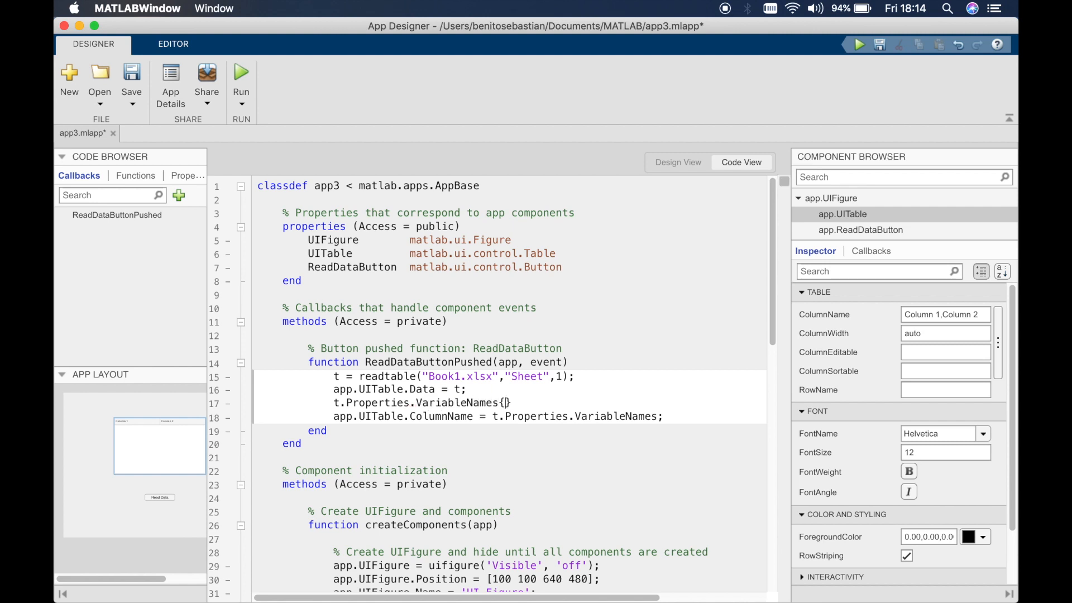
type("1")
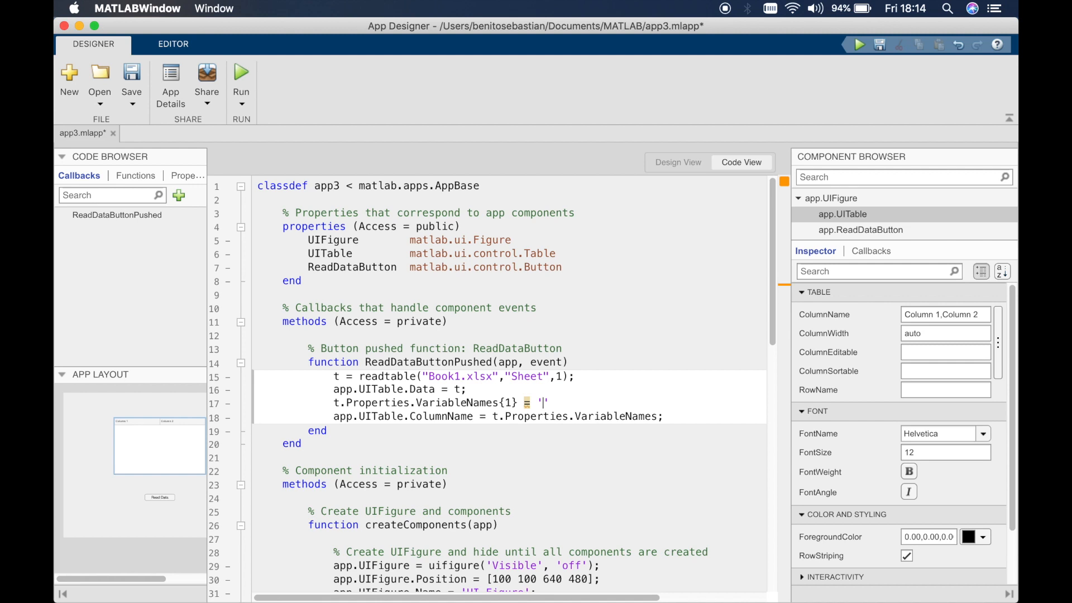
type("x Dat")
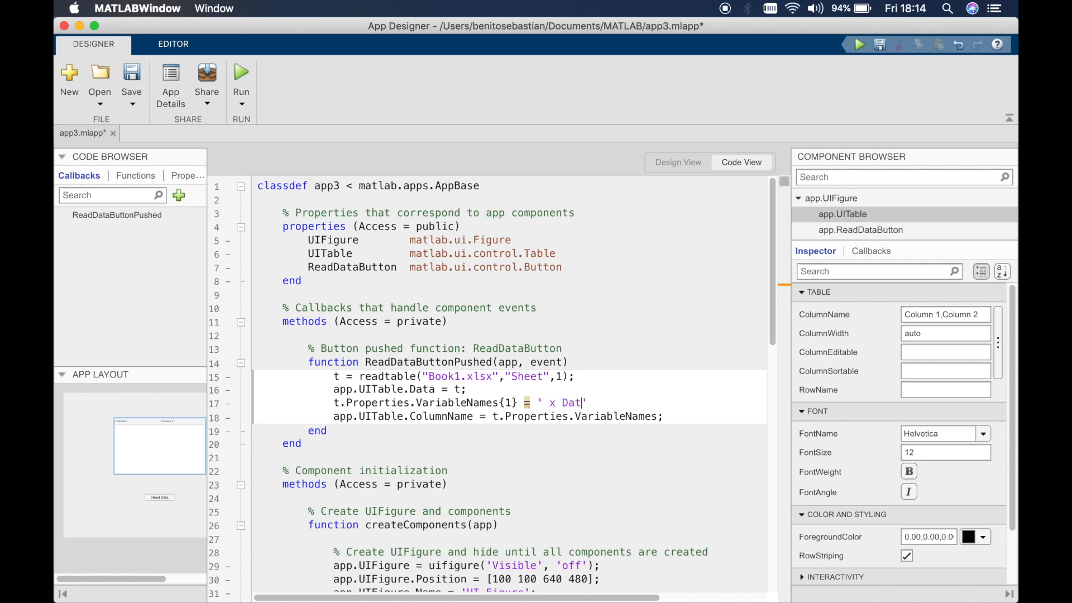
type("a")
type("t.Properties.VariableNames{2} = 'y Data';")
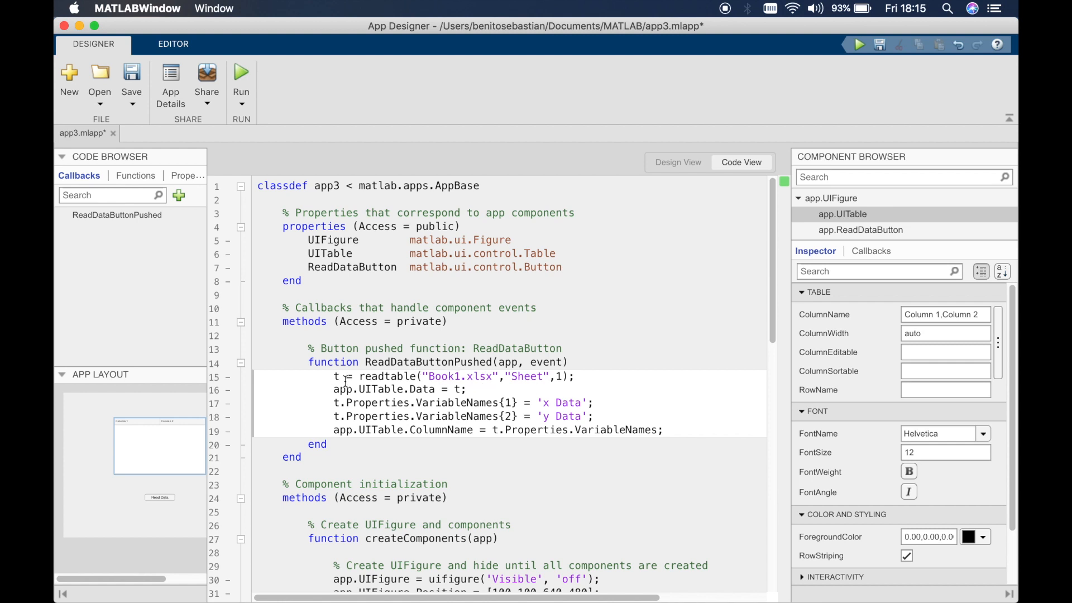
mouse_move(433, 389)
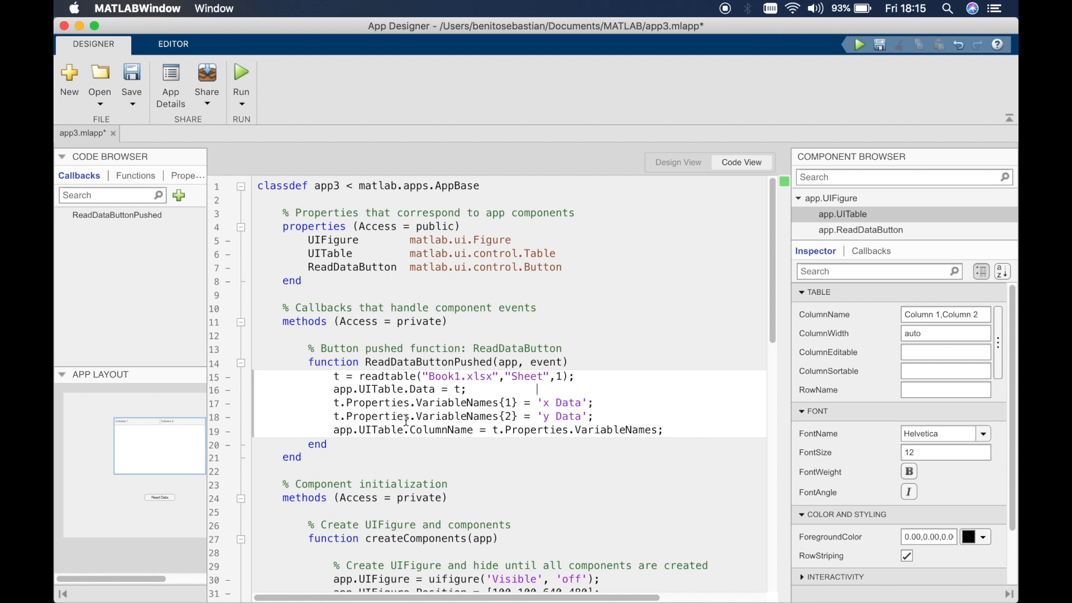
mouse_move(484, 415)
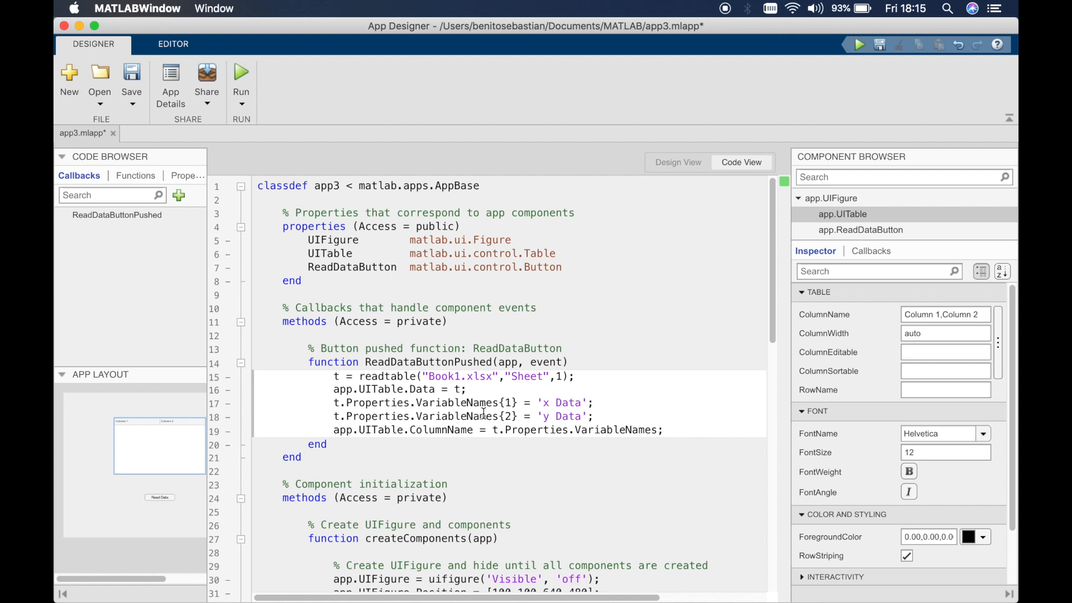
mouse_move(489, 402)
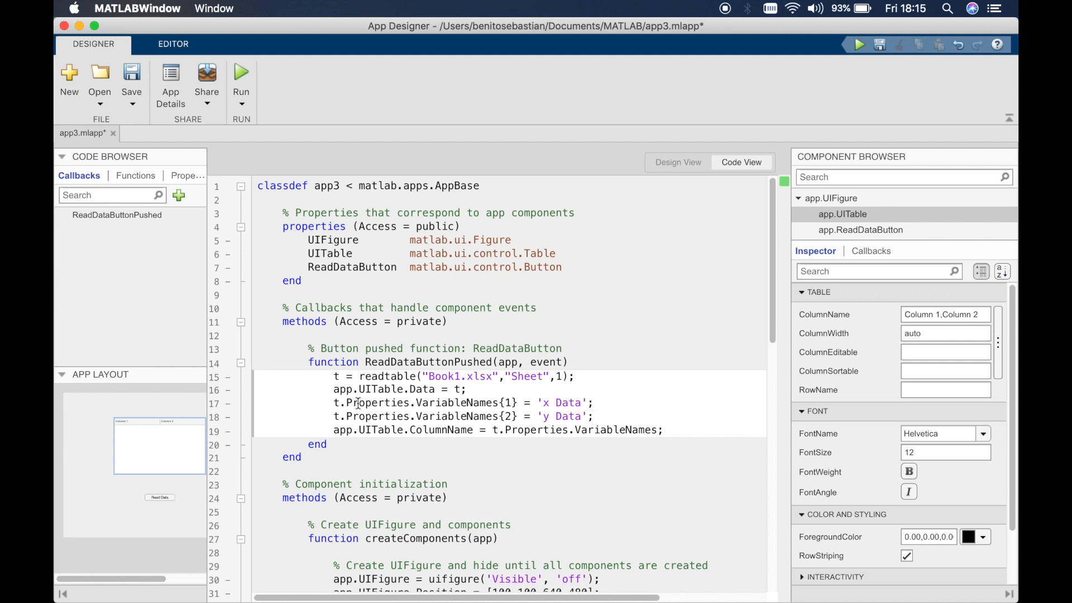
mouse_move(438, 116)
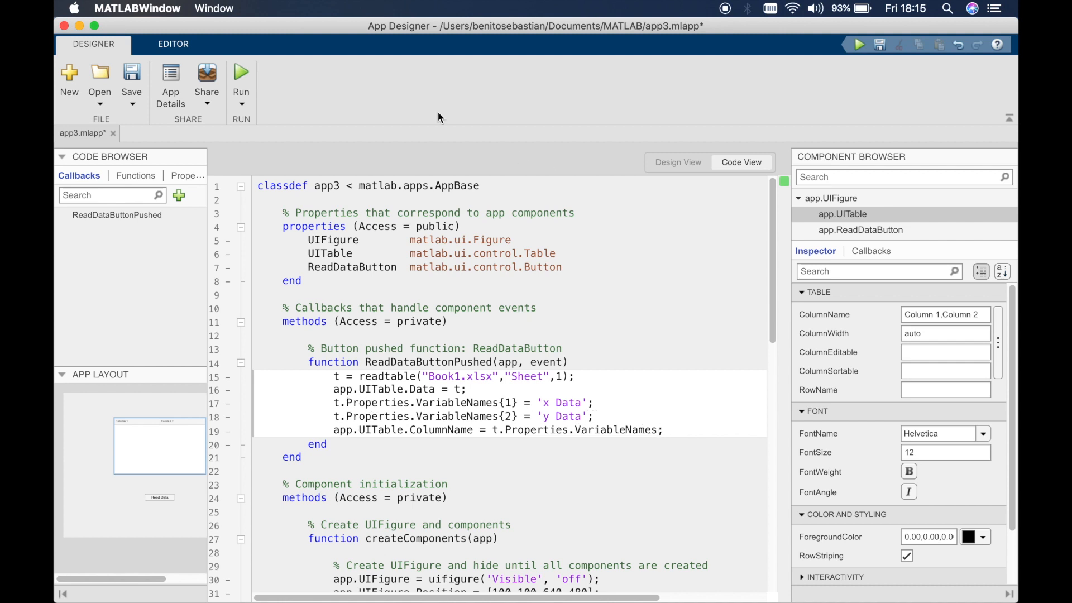
Run the app and load Book1.xlsx into the table with Read Data.
left_click(131, 75)
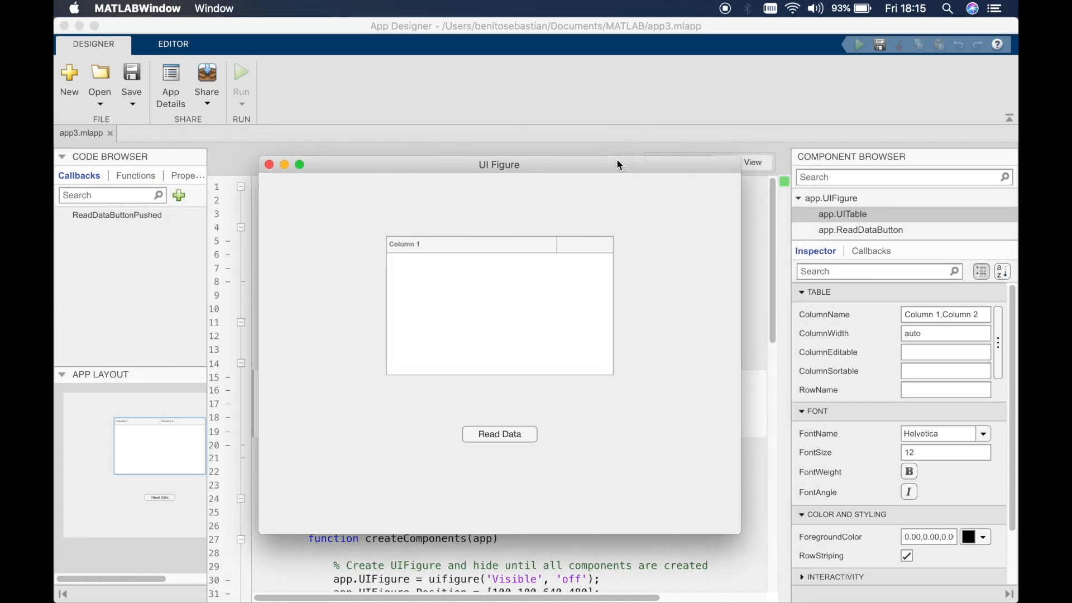
left_click(499, 433)
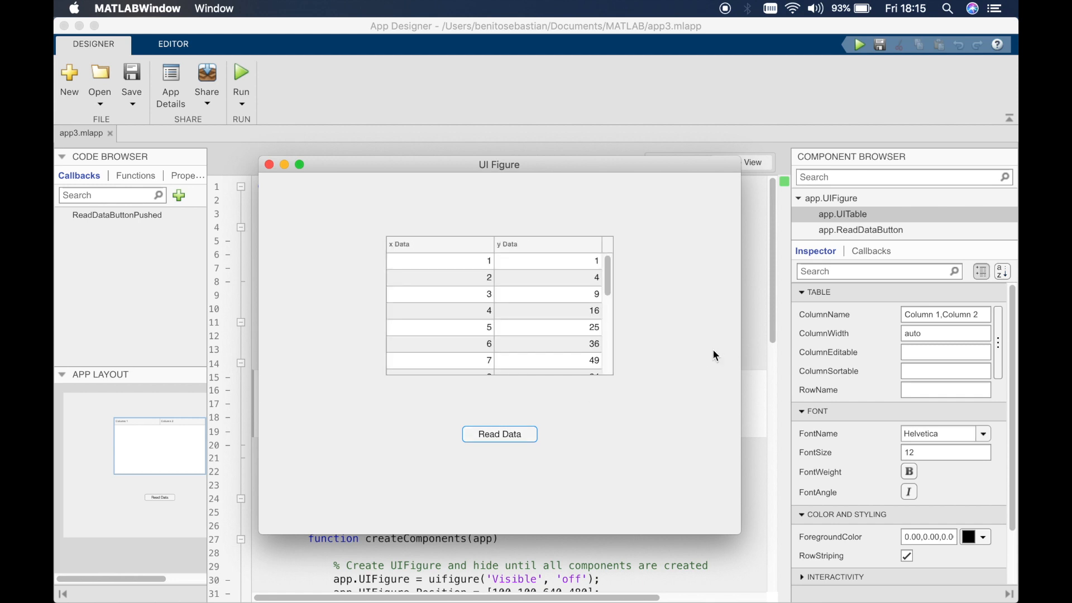
mouse_move(427, 252)
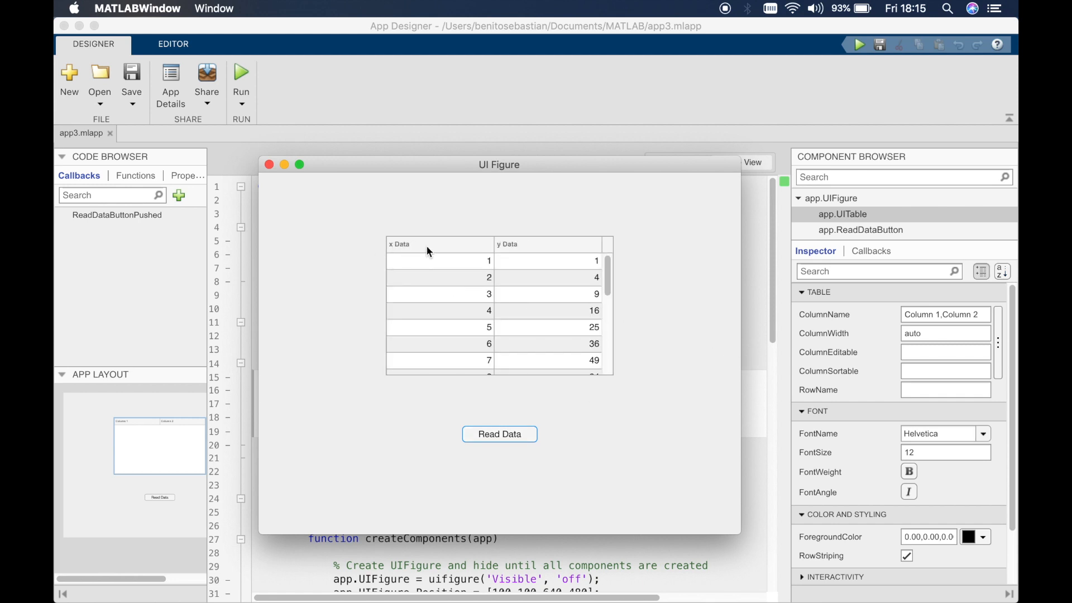
mouse_move(280, 183)
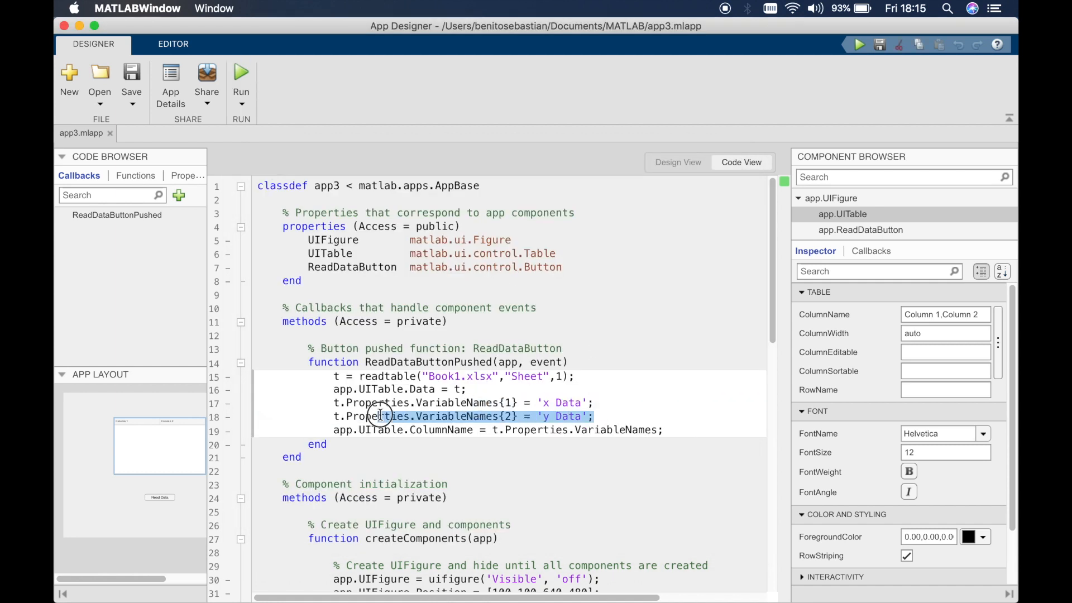
Remove the VariableNames renaming lines and rerun Read Data, getting plain 'x' and 'y' headers.
key("Delete")
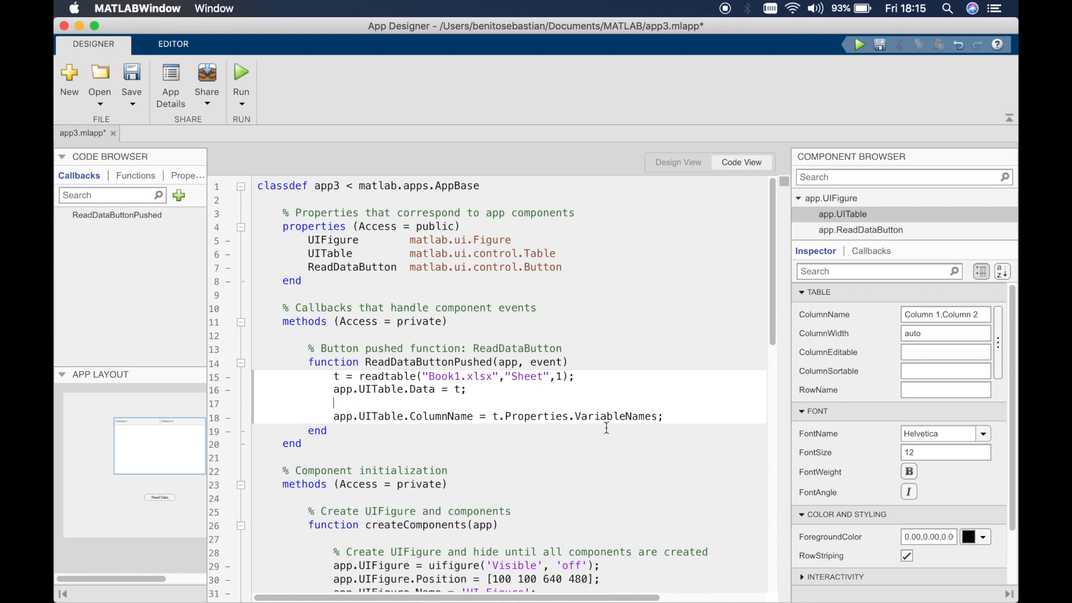
type(".Properties.VariableNames{2} = 'y Data';")
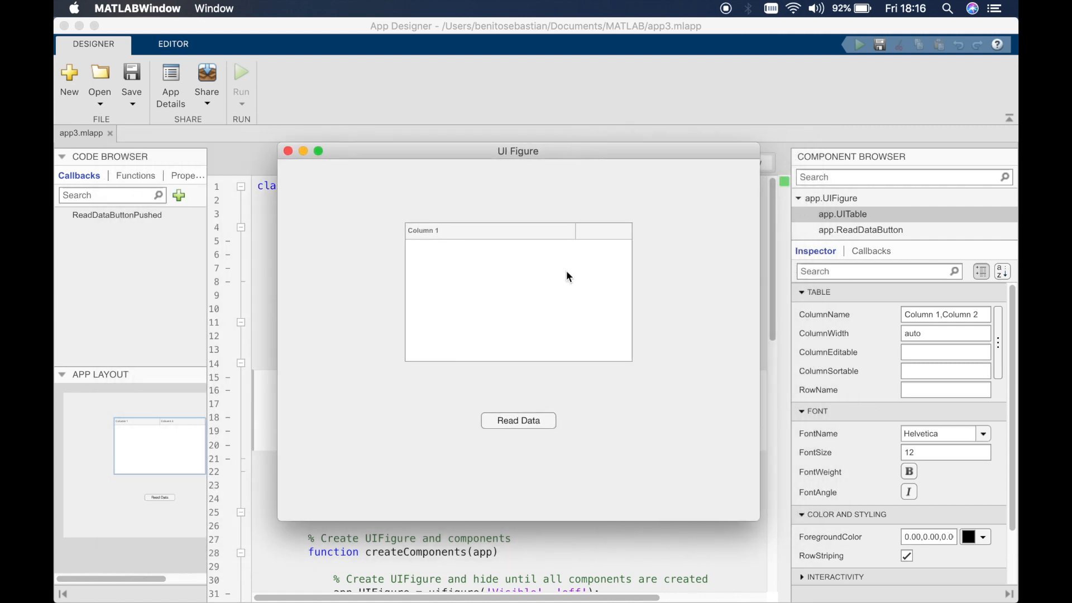
left_click(518, 421)
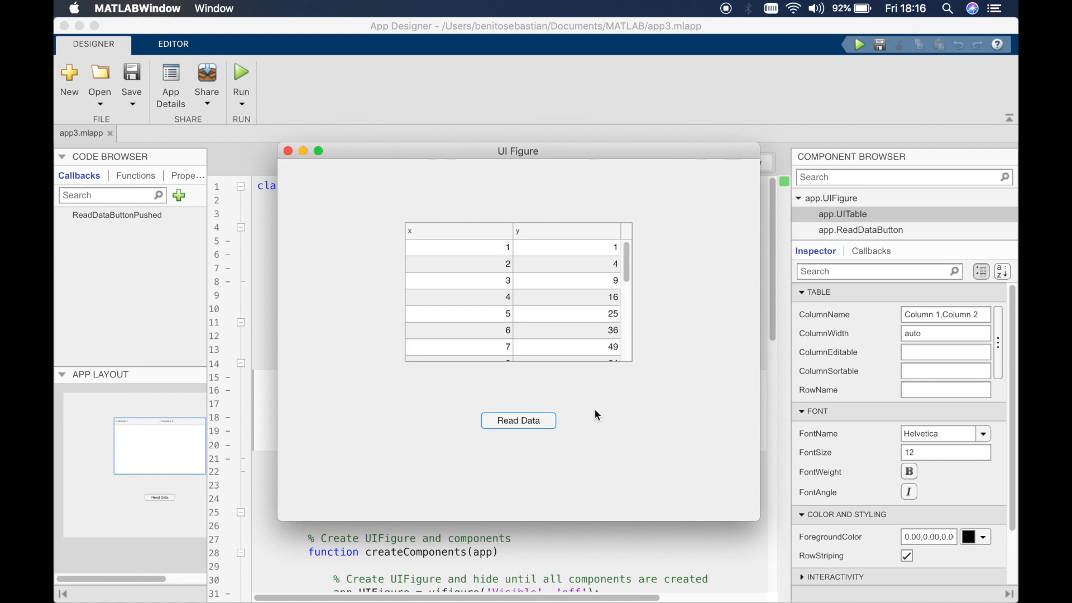
mouse_move(418, 237)
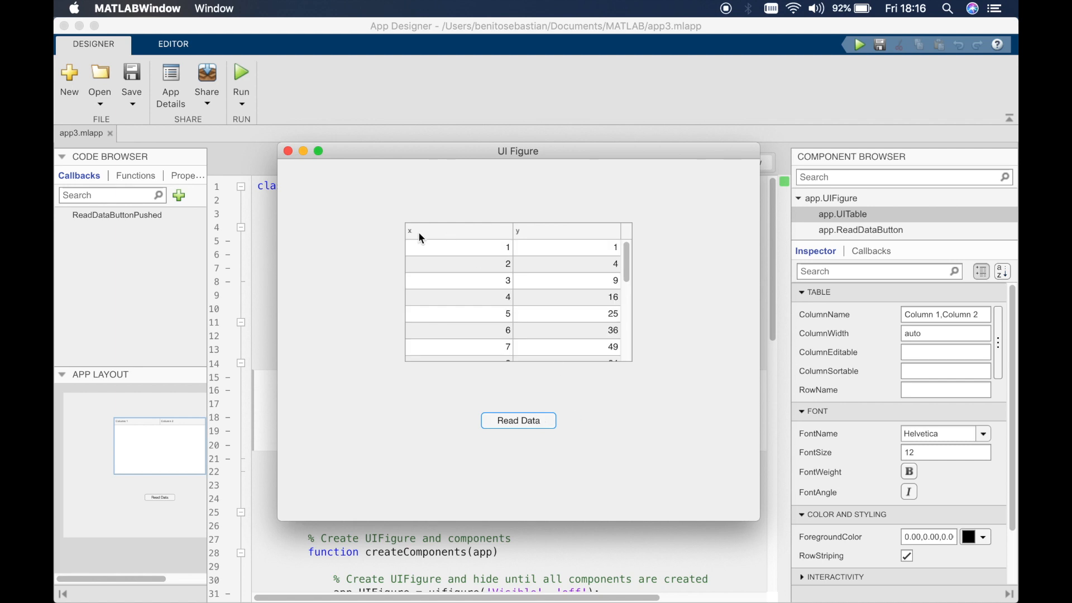
mouse_move(288, 152)
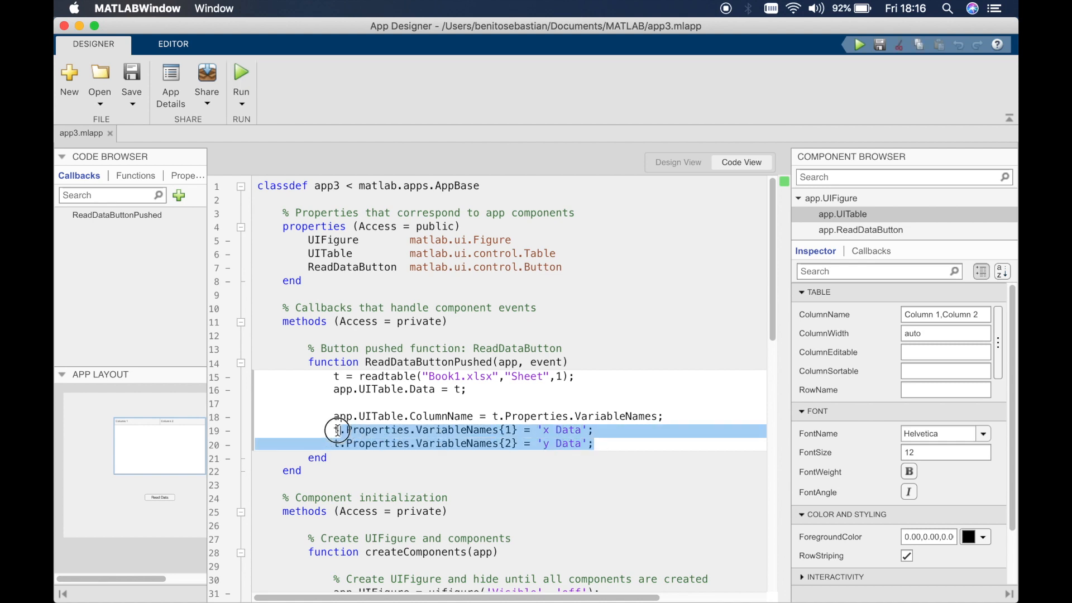
Move the 'x Data'/'y Data' renaming lines back above the app.UITable.ColumnName line.
key("Delete")
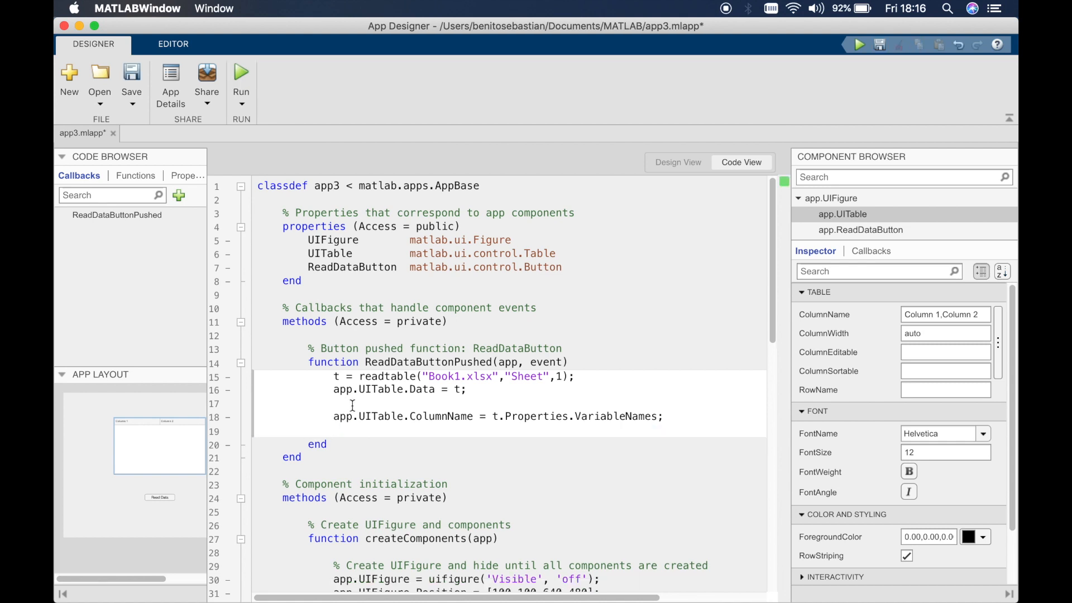
type(".Properties.VariableNames{2} = 'y Data';")
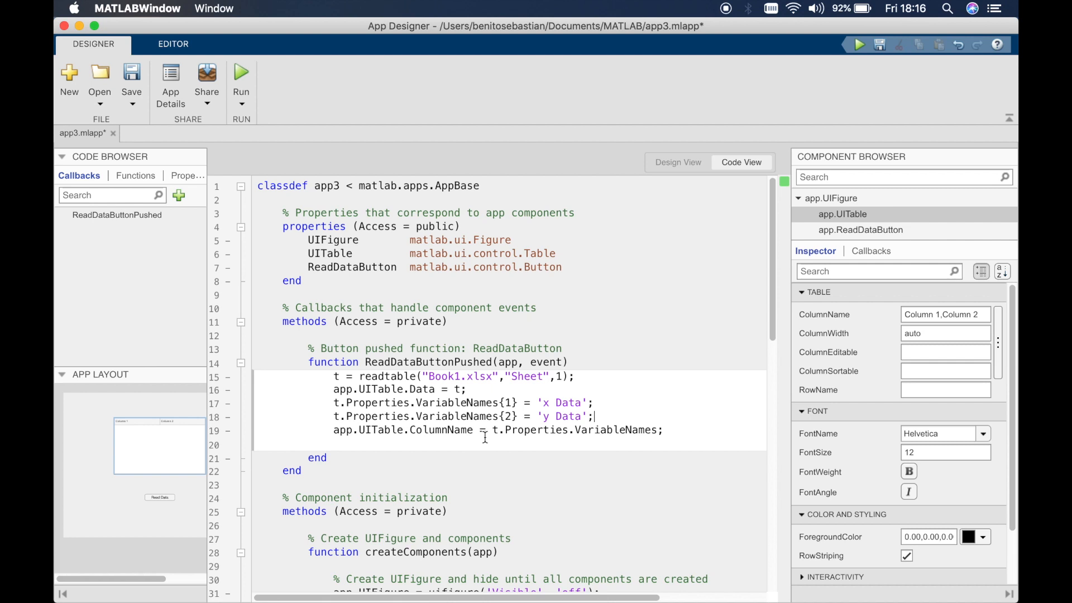
mouse_move(562, 440)
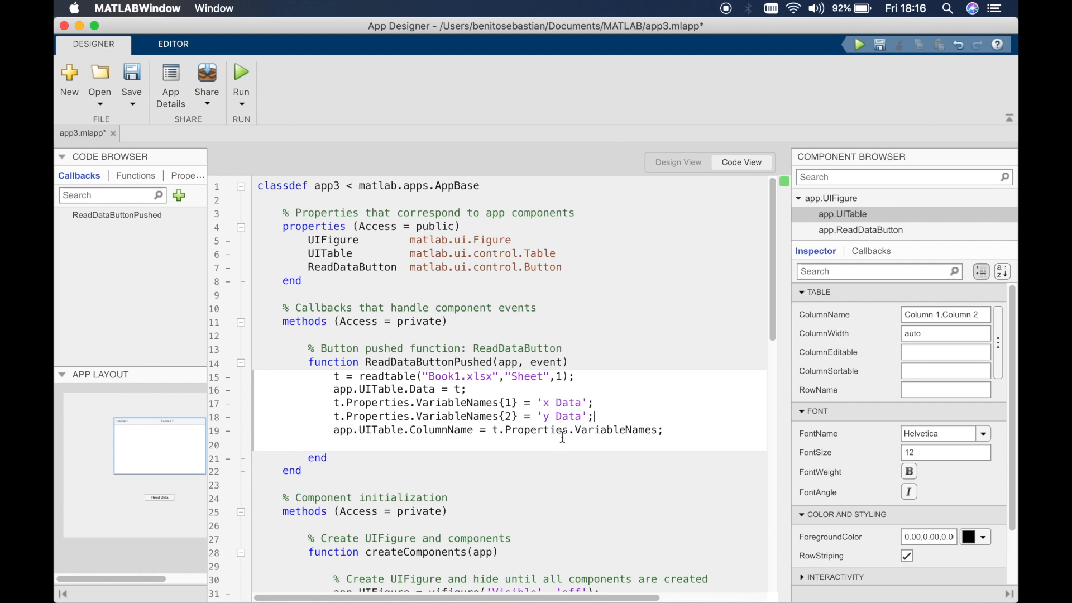
mouse_move(604, 444)
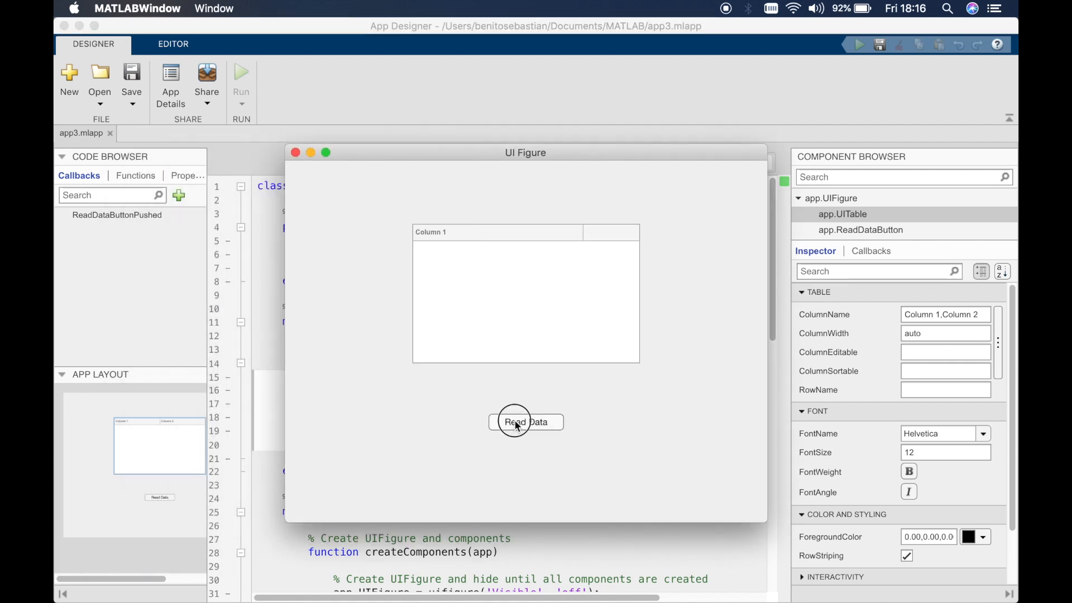
Load the spreadsheet under 'x Data' and 'y Data' headers, then close the app window.
left_click(526, 422)
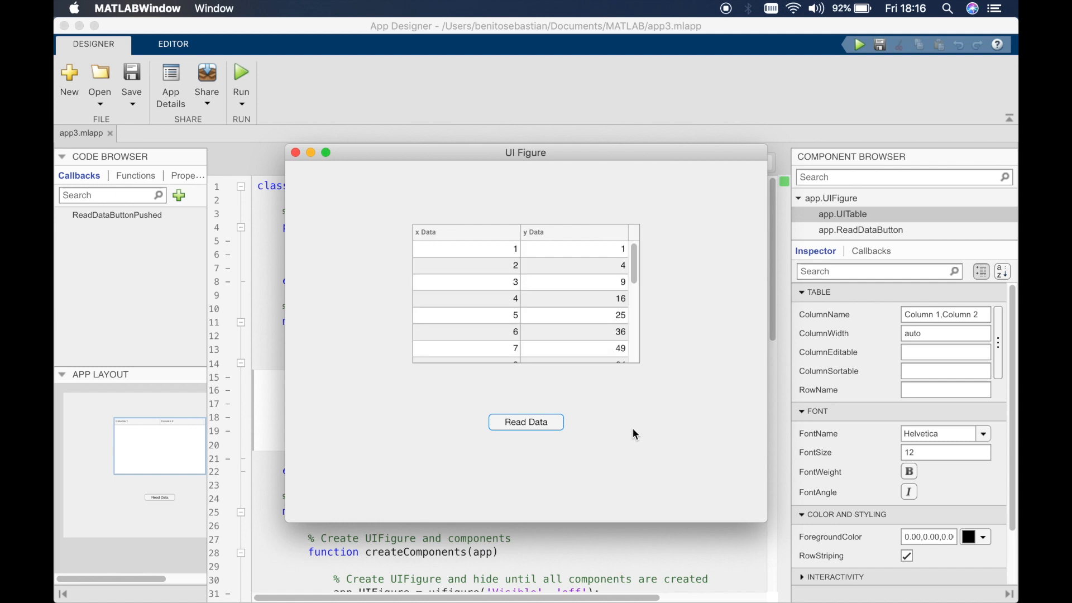
mouse_move(532, 255)
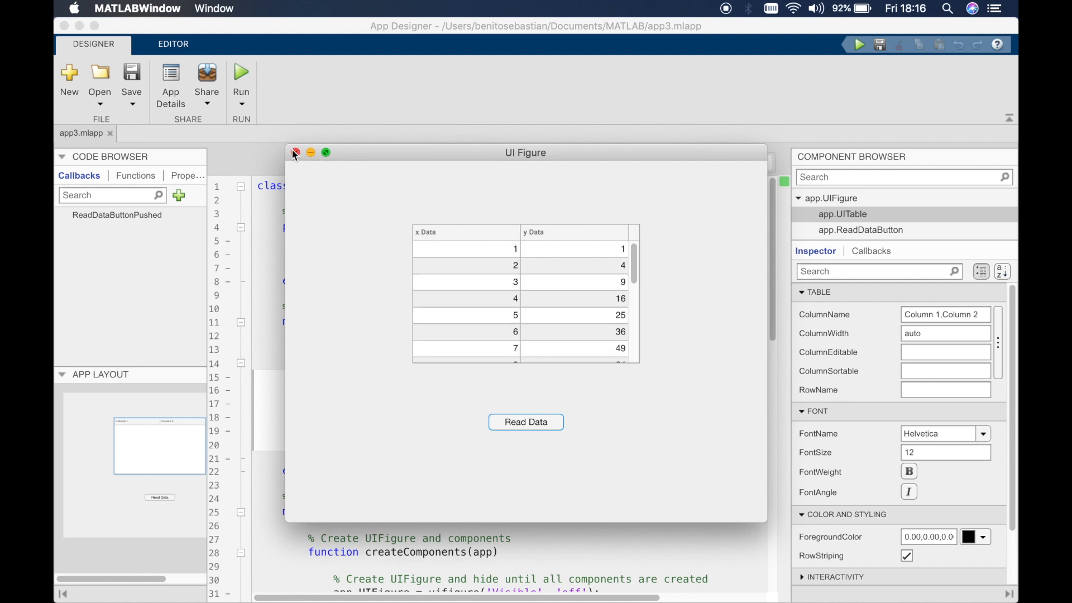
left_click(297, 152)
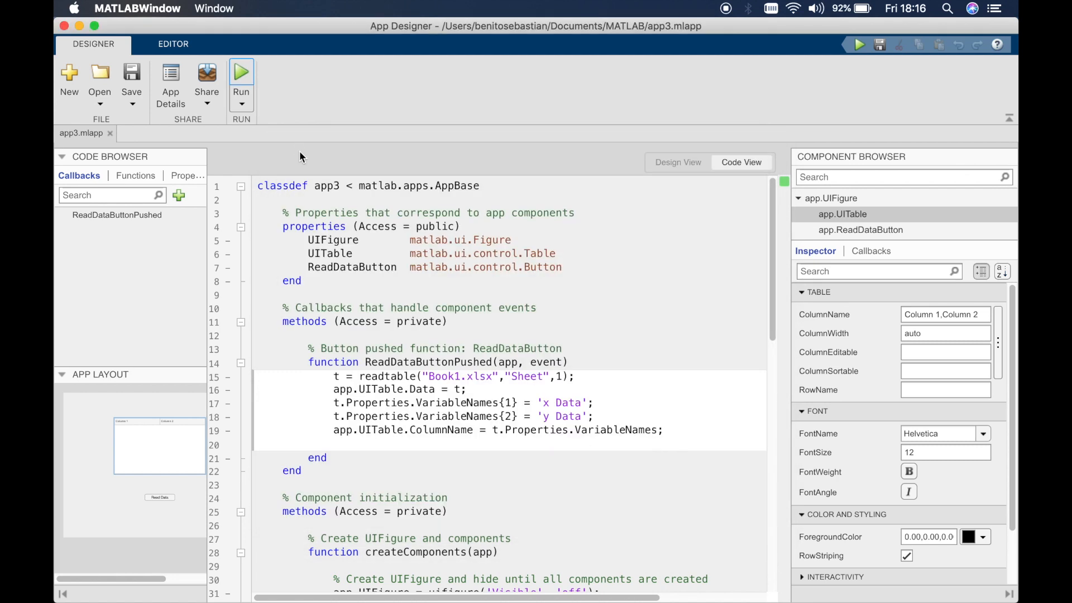